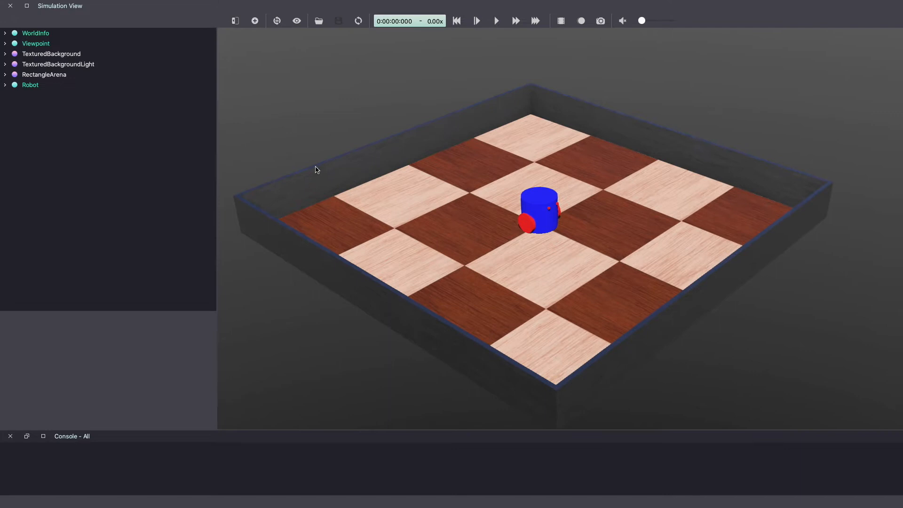
Step: Launch the New Robot Controller wizard from the Wizards menu
left_click(258, 5)
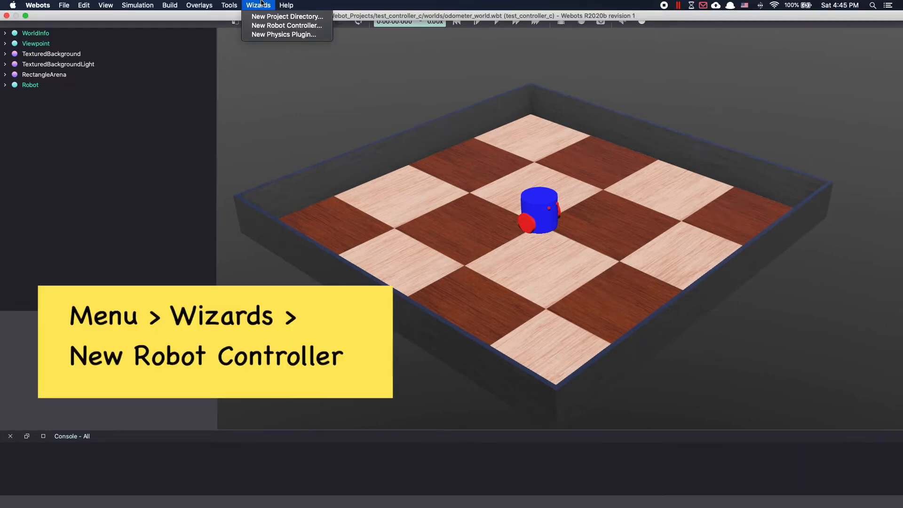
left_click(286, 26)
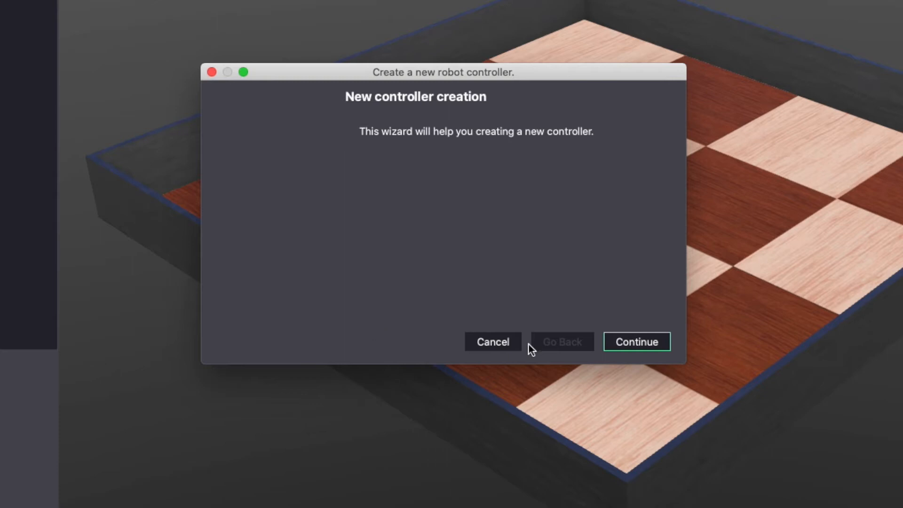
Step: Create a C++ controller named diff_drive_controller_cpp, opened in the text editor
left_click(636, 341)
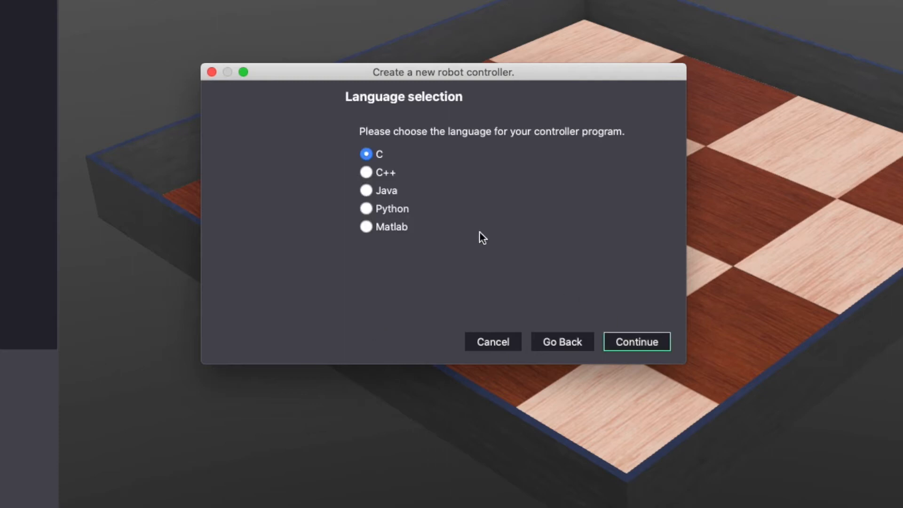
mouse_move(366, 172)
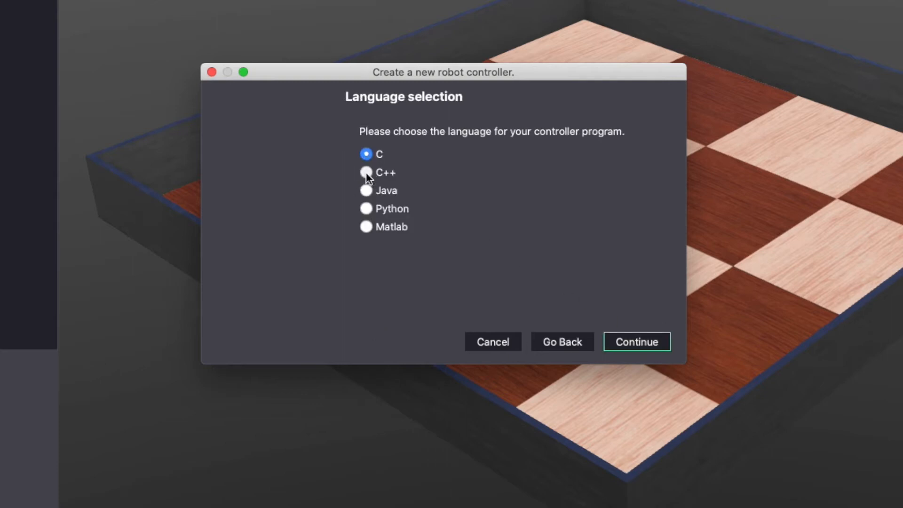
left_click(366, 172)
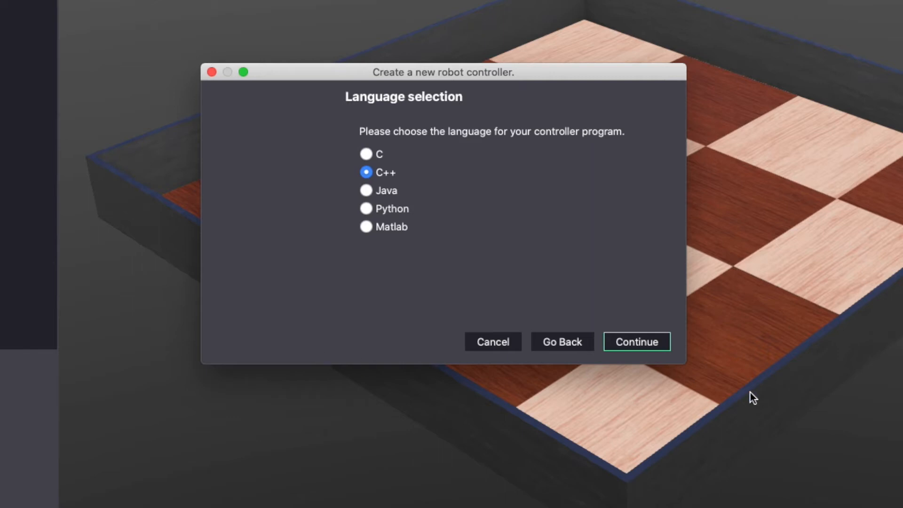
left_click(635, 341)
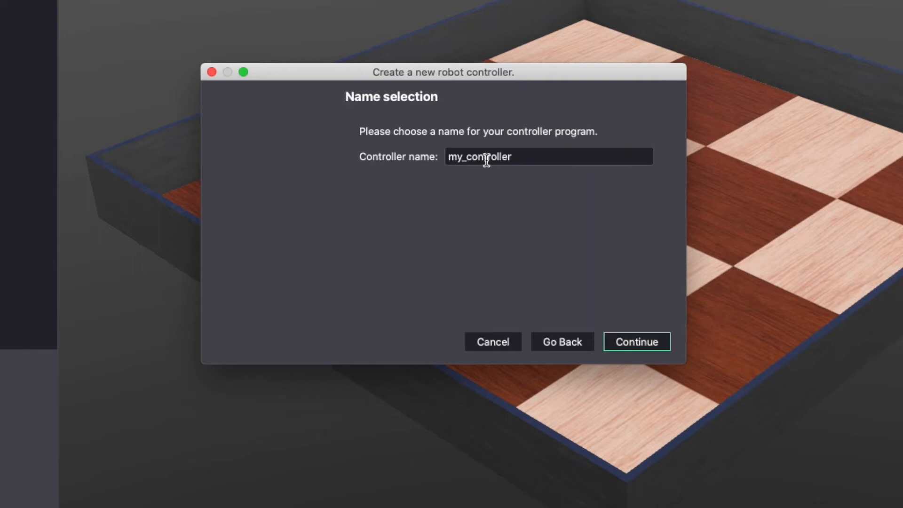
type("d")
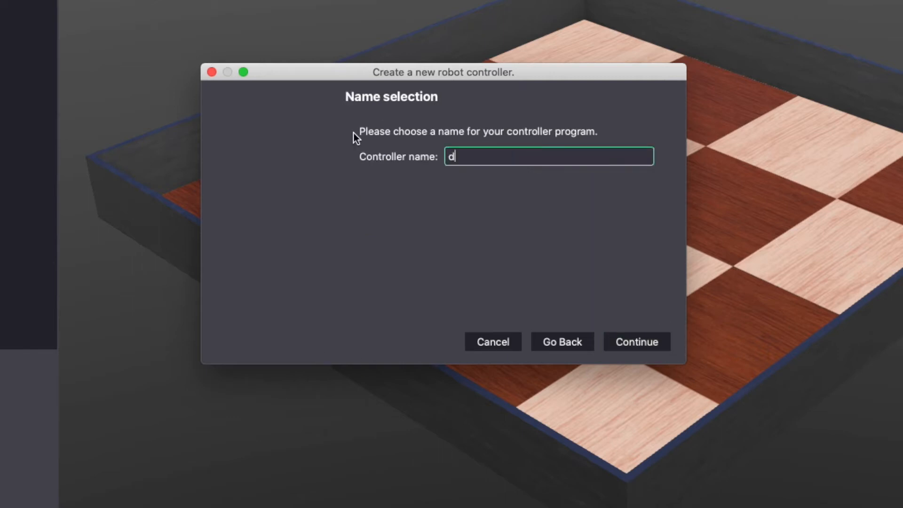
type("iff_driver")
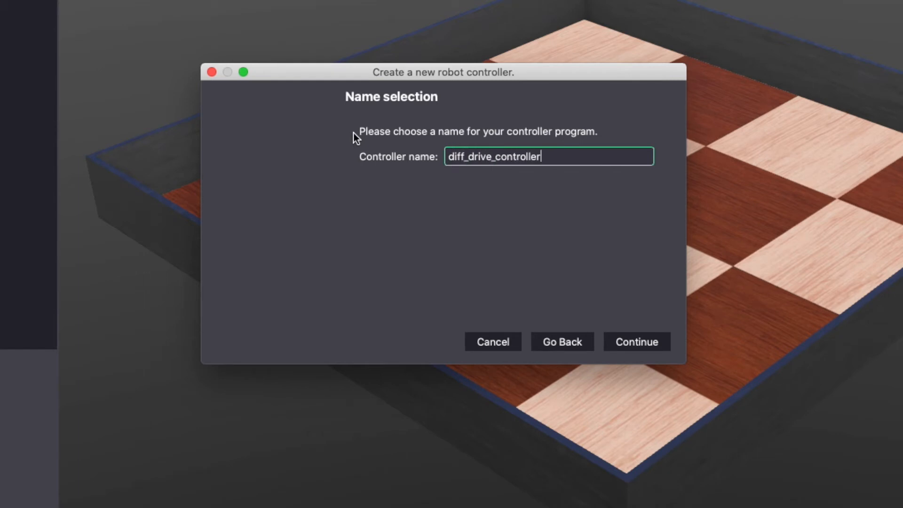
type("_cpp")
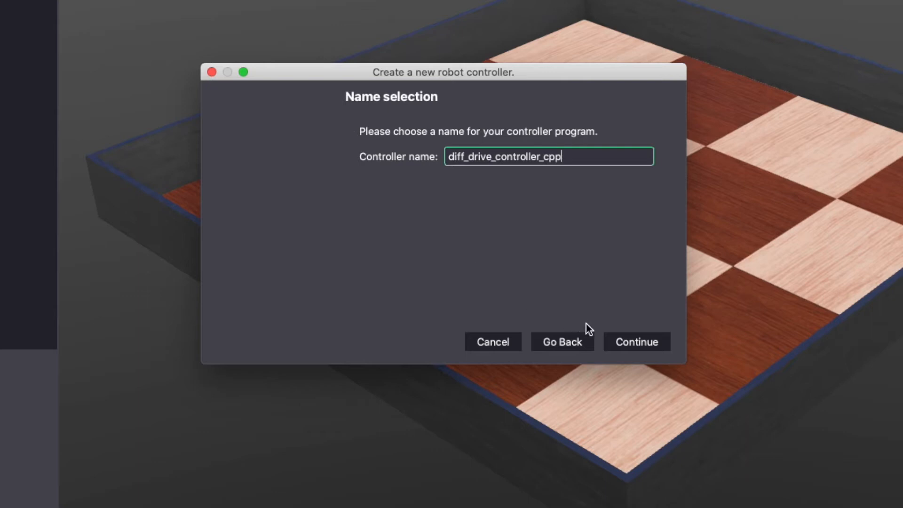
left_click(636, 342)
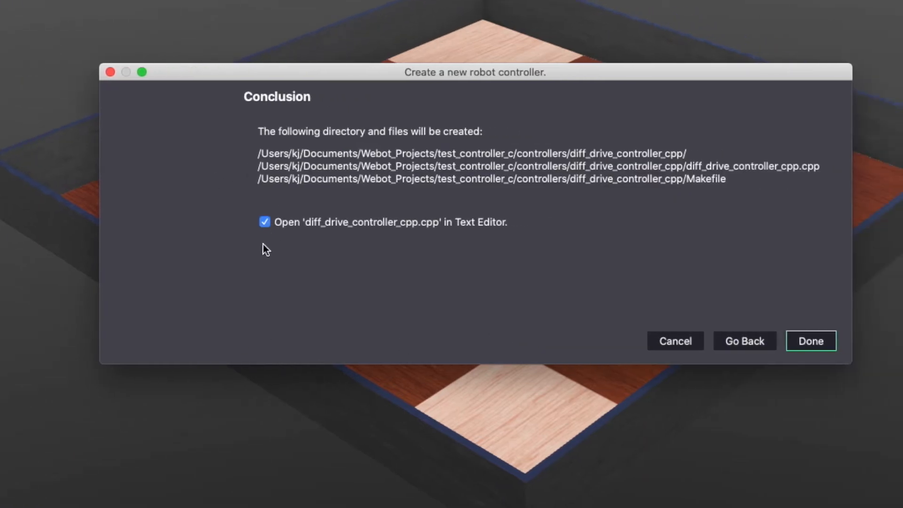
mouse_move(481, 241)
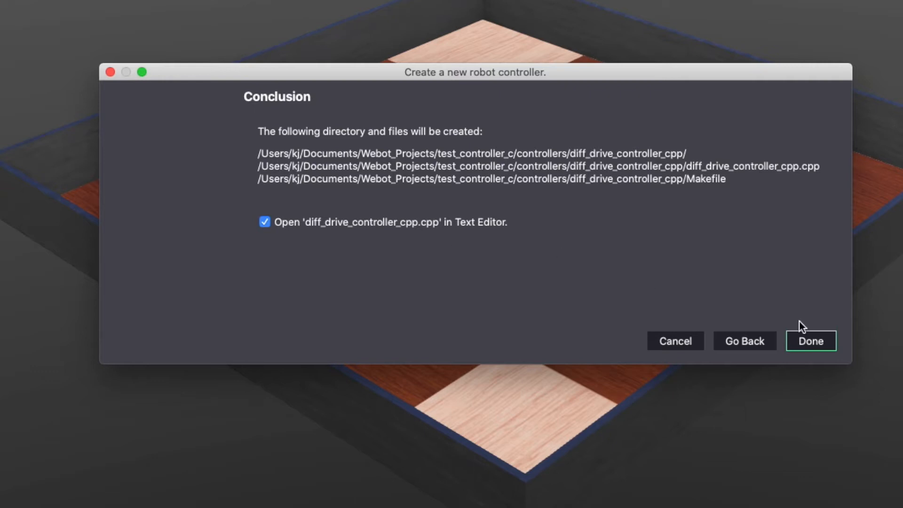
left_click(810, 341)
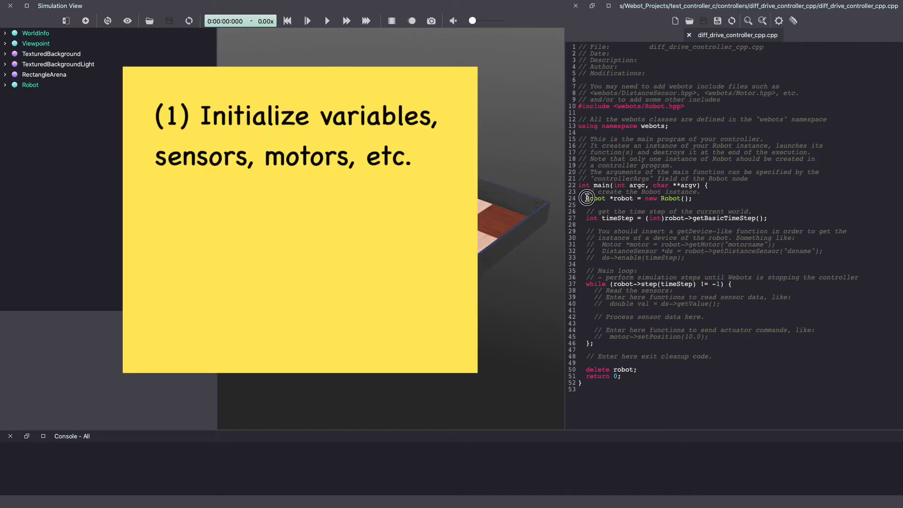
left_click_drag(586, 198, 638, 270)
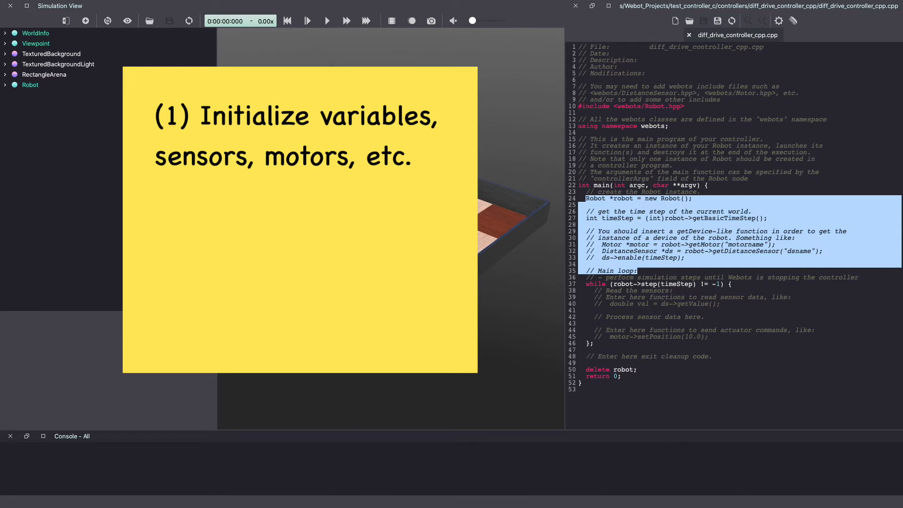
left_click(591, 282)
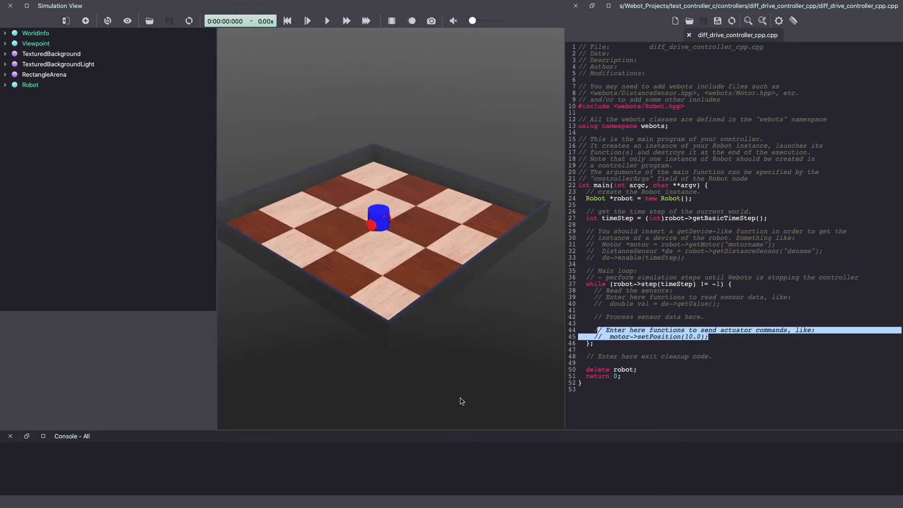
mouse_move(542, 208)
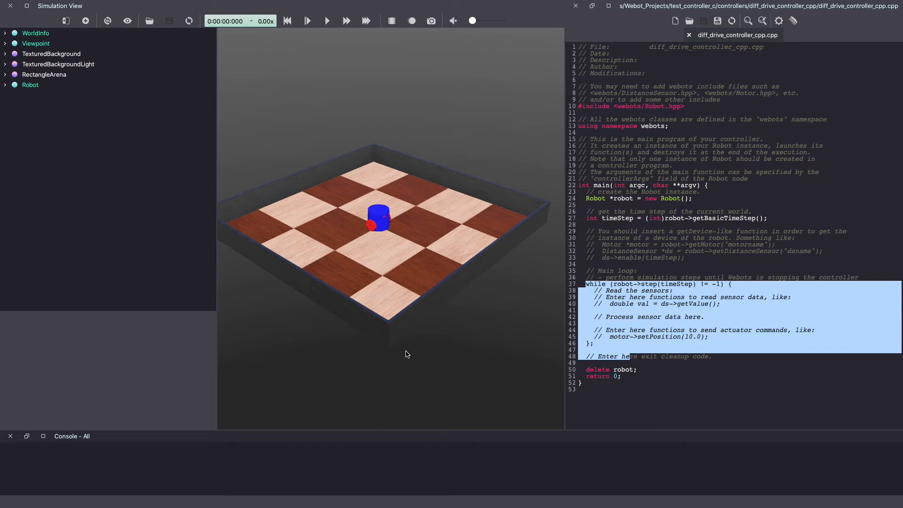
mouse_move(327, 29)
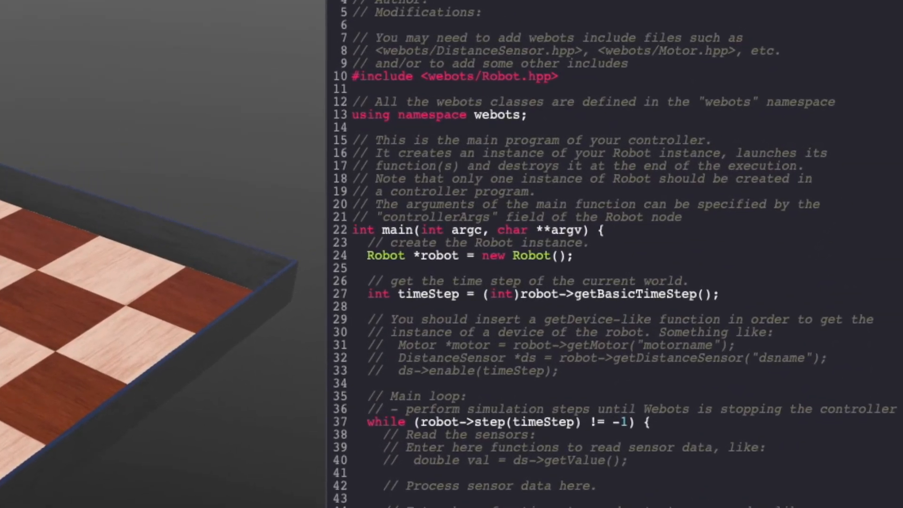
Step: Add '#define TIME_STEP 64' and use TIME_STEP in the main loop's step call
double_click(533, 422)
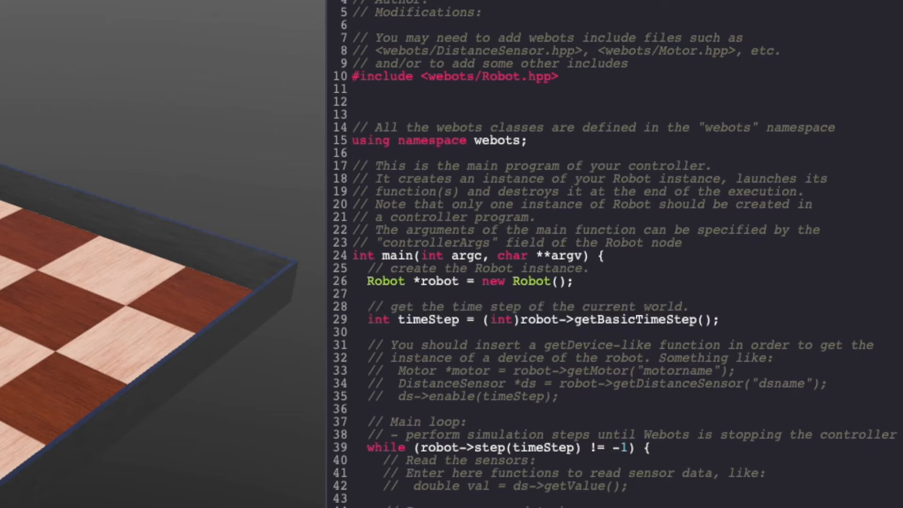
type("#define")
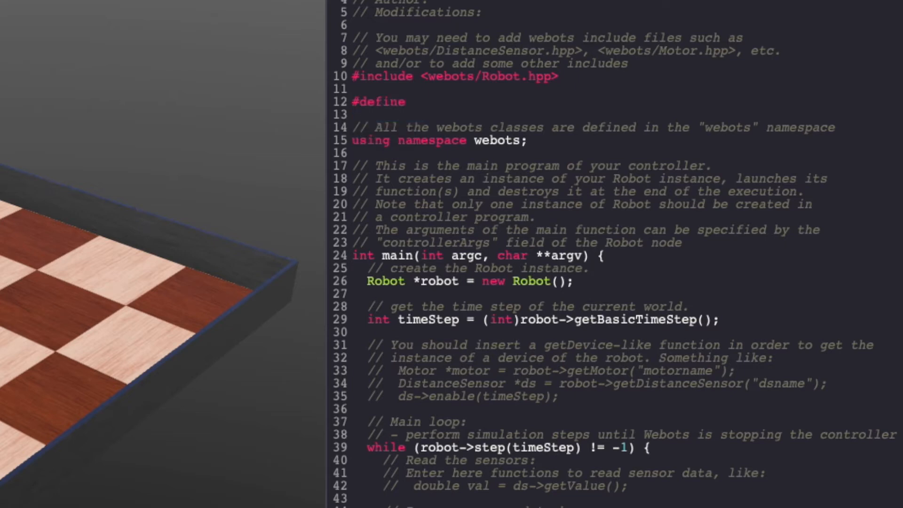
type("TIME_STEP")
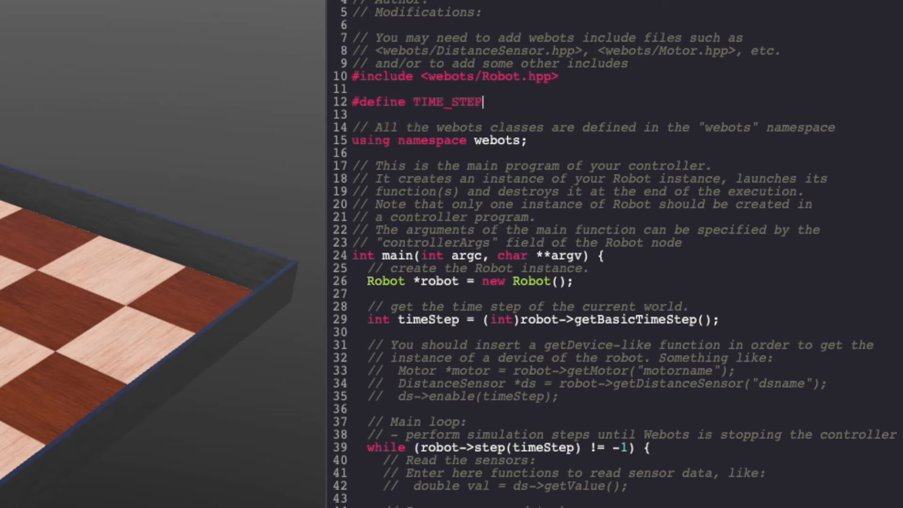
type("64")
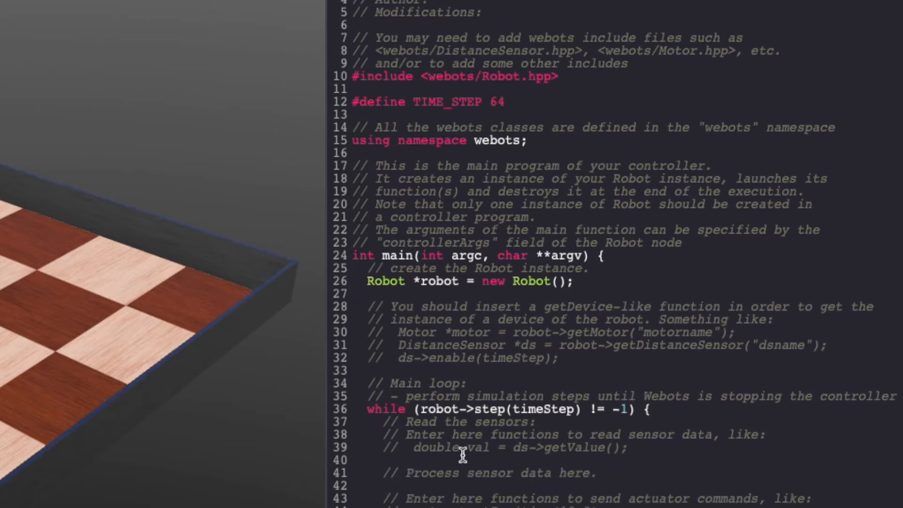
double_click(544, 408)
type("TIME_SE")
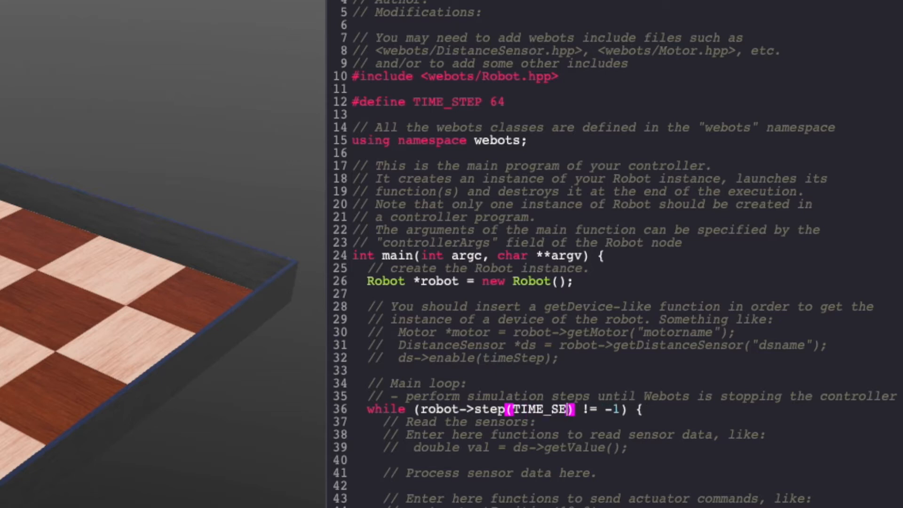
key("Backspace")
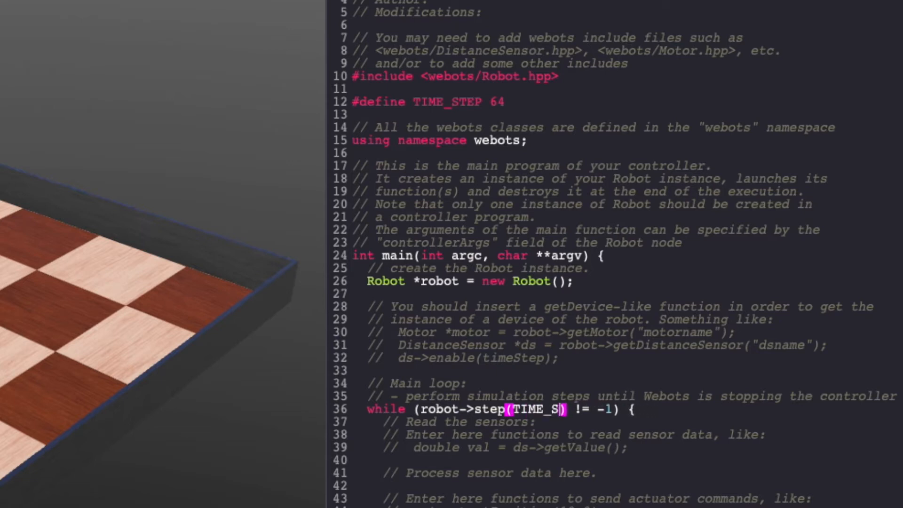
type("TEP")
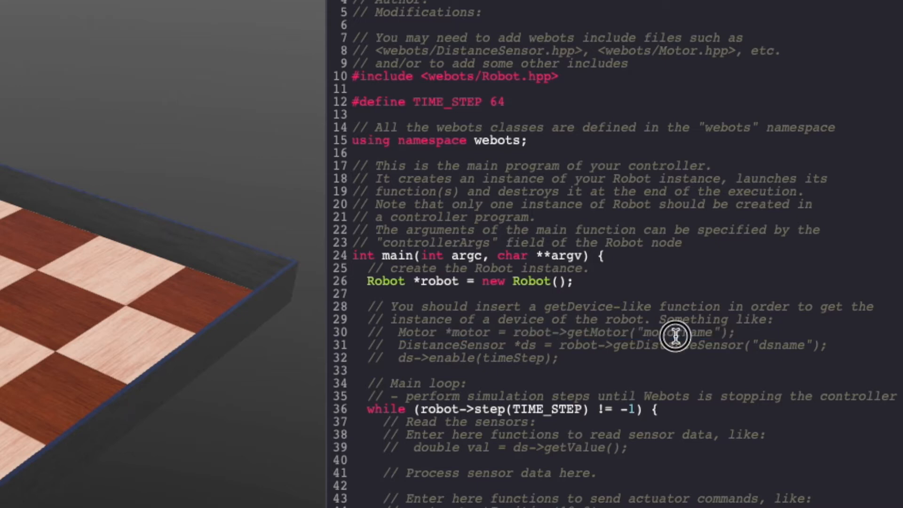
double_click(671, 333)
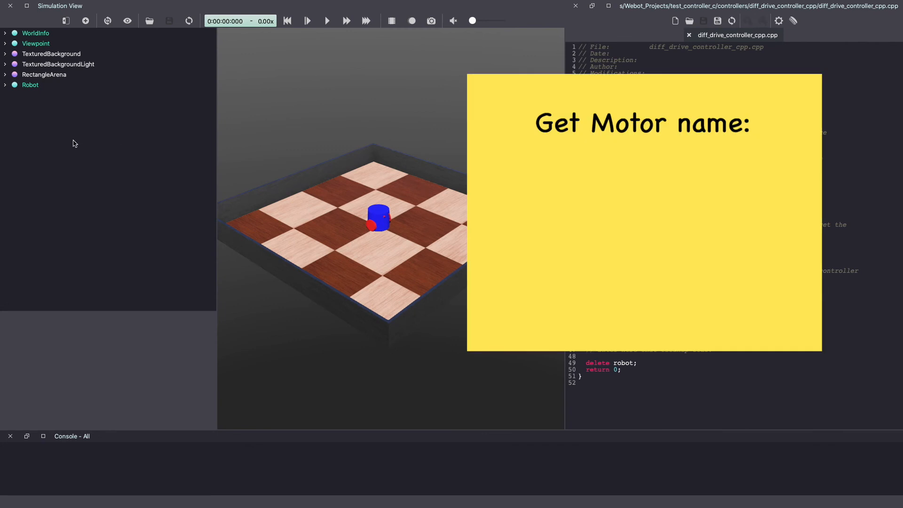
Step: Expand the Robot's two HingeJoint device nodes to inspect motor_1 and motor_2
left_click(30, 85)
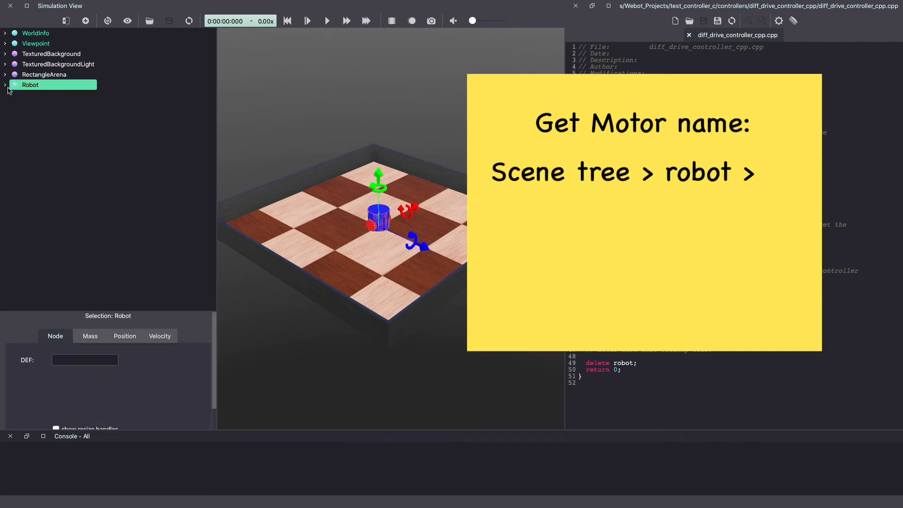
left_click(5, 85)
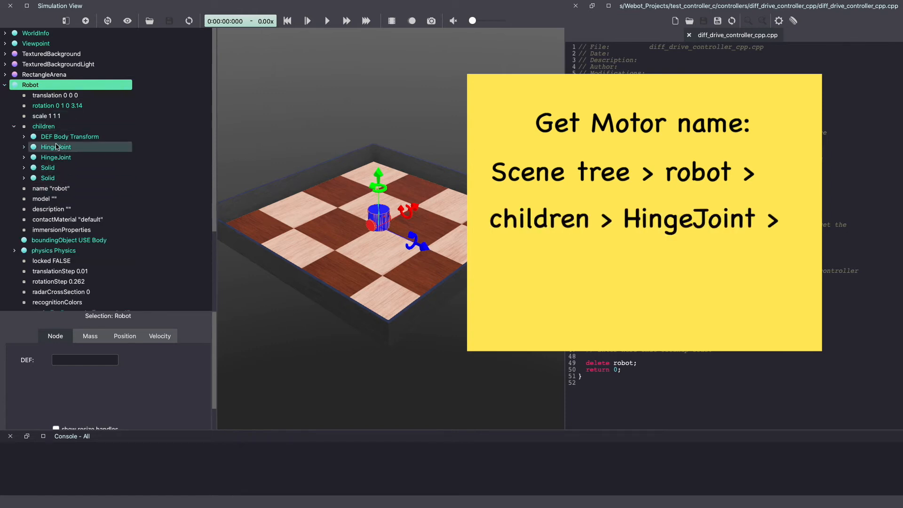
left_click(24, 147)
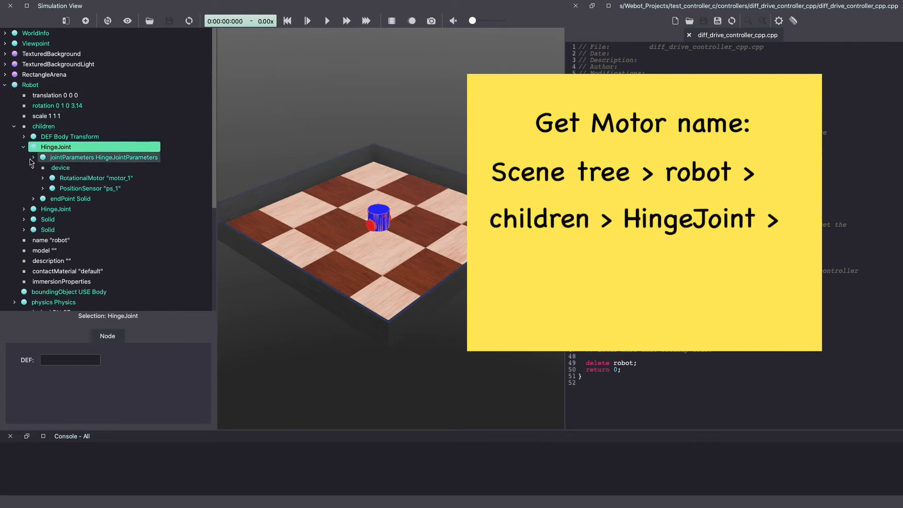
left_click(60, 168)
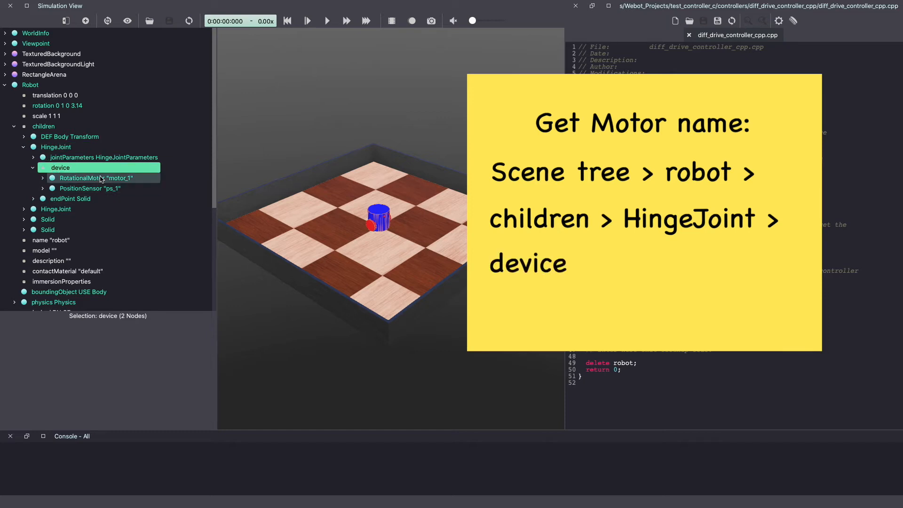
left_click(96, 177)
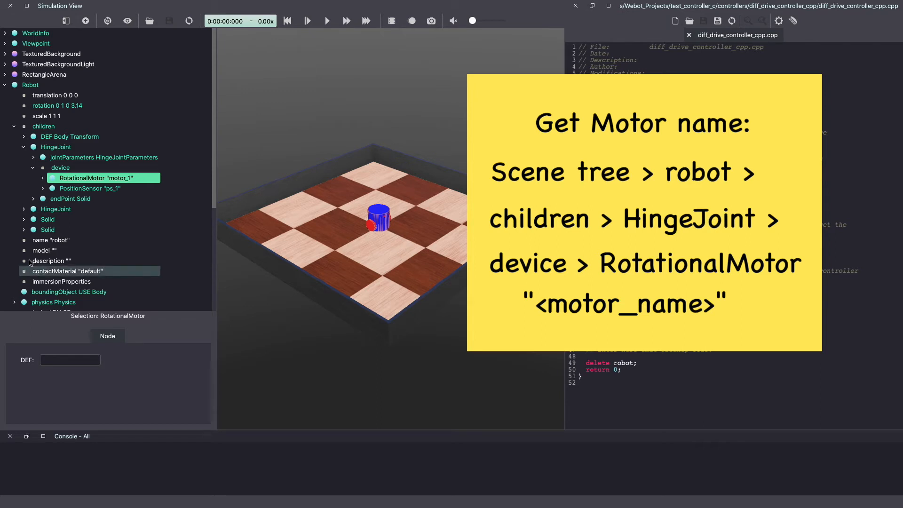
left_click(23, 208)
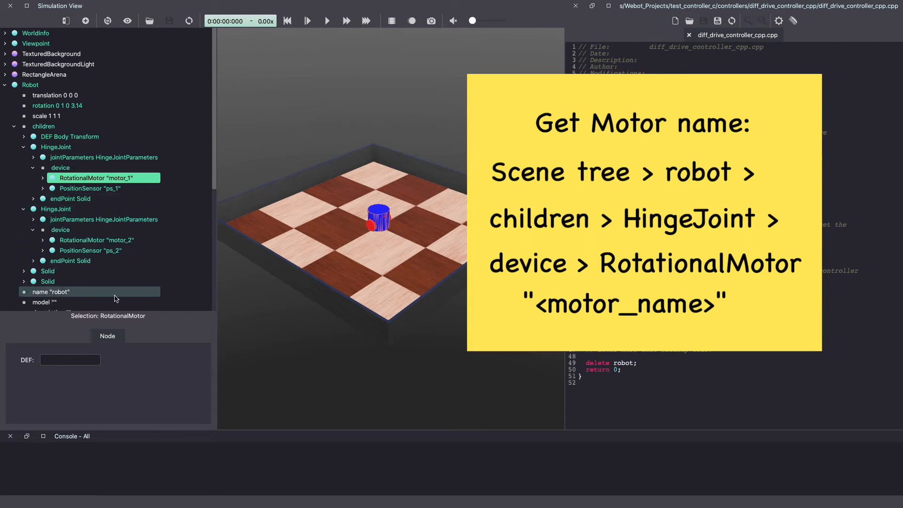
left_click(60, 230)
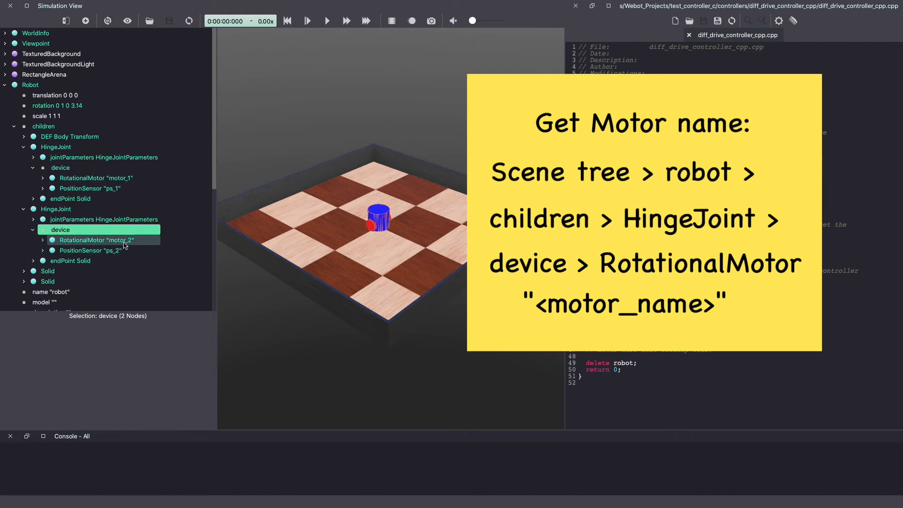
left_click(95, 241)
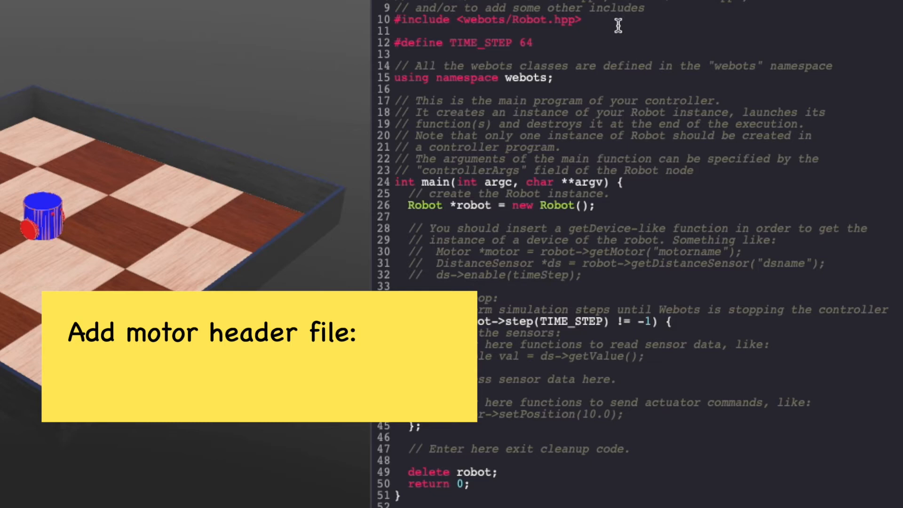
Step: Type '#include <webots/Motor.hpp>' on the line after the Robot include
type("#i")
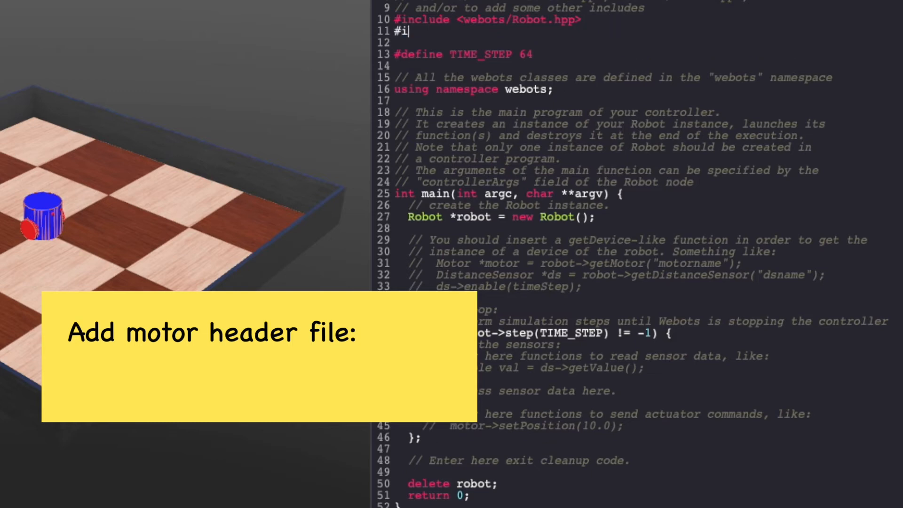
type("nclude <w")
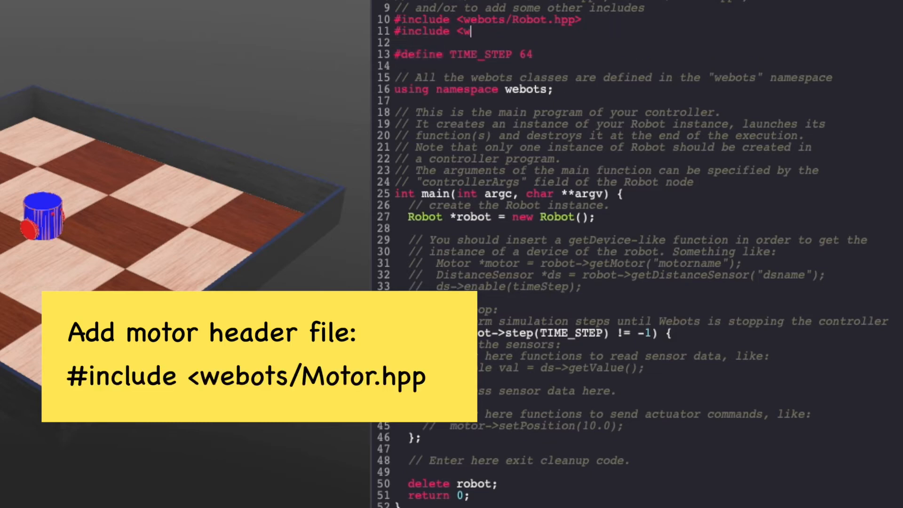
type("eb")
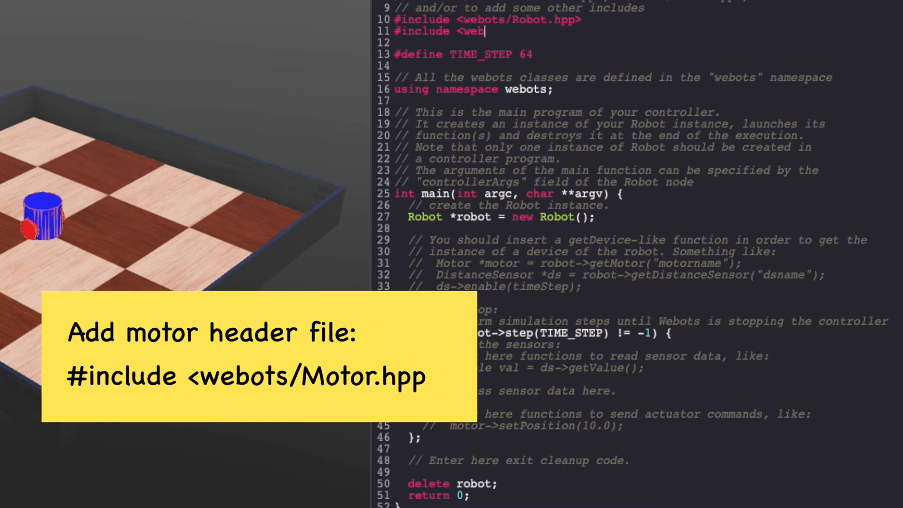
type("ots/M")
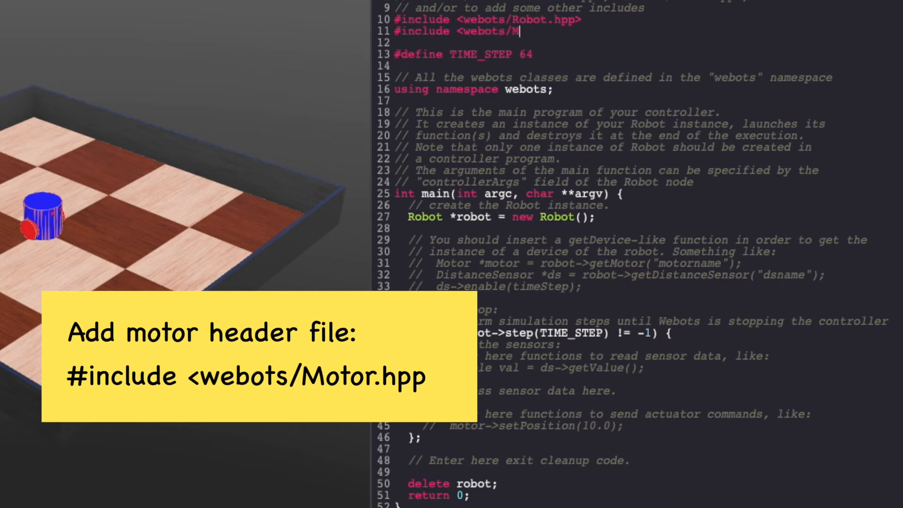
type("otor.hpp>")
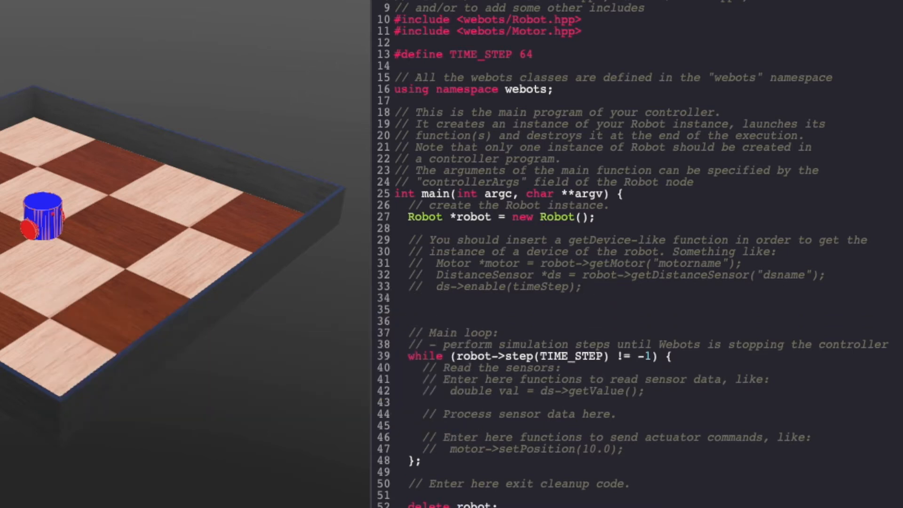
Step: Declare 'Motor *leftMotor = robot->getMotor("motor_1");' in main()
type("M")
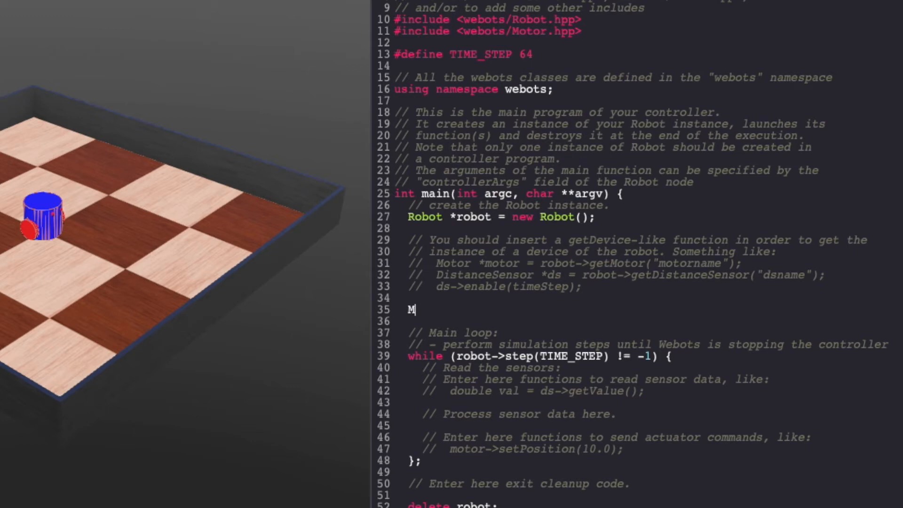
type("otor *")
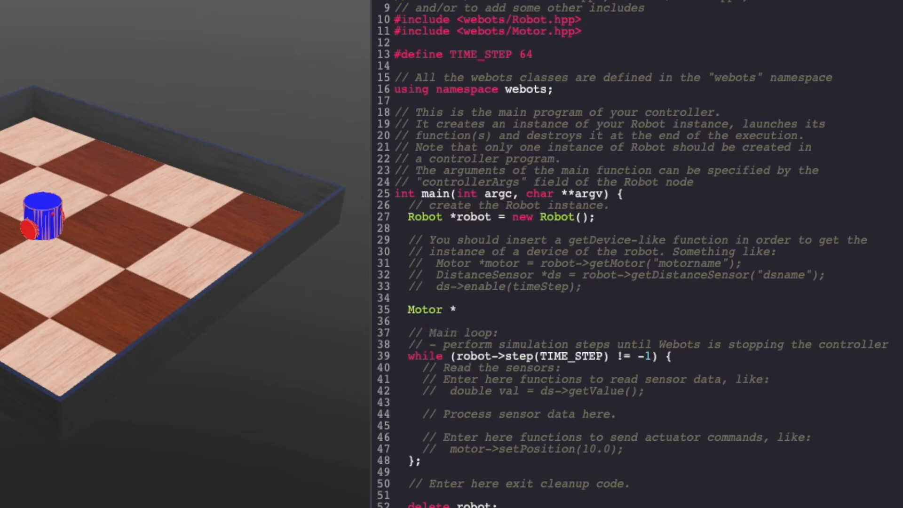
type("le")
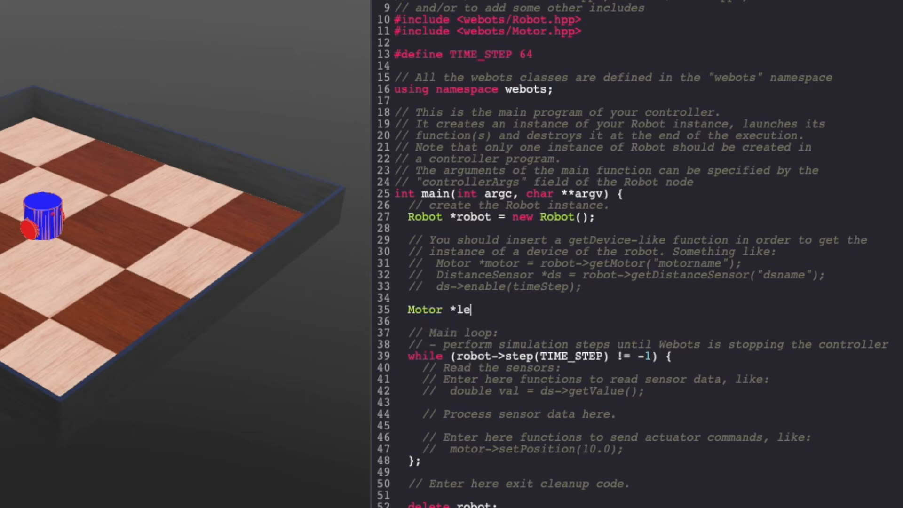
type("ftMotor")
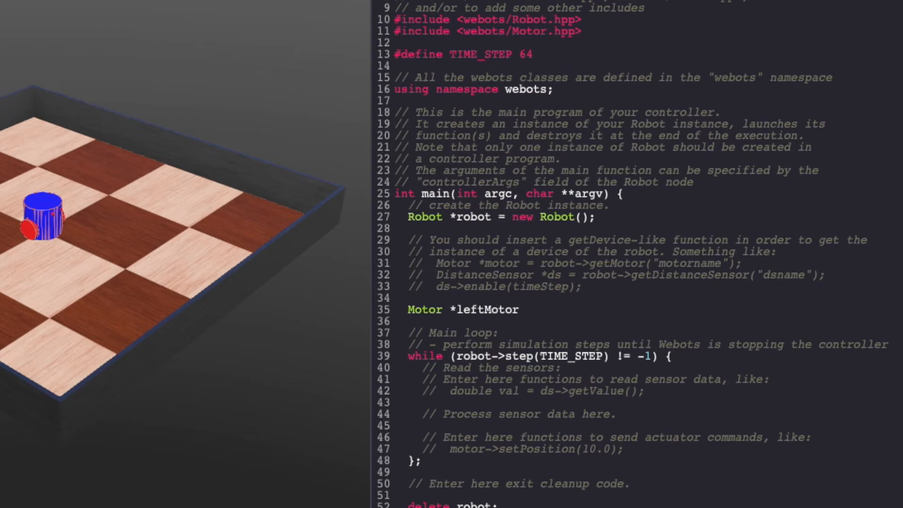
type("= robot")
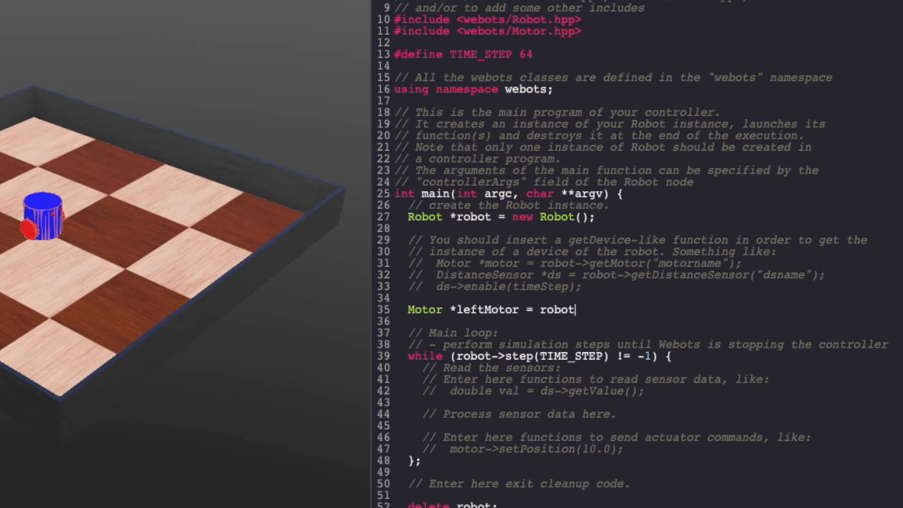
type("->getMotor(\"")
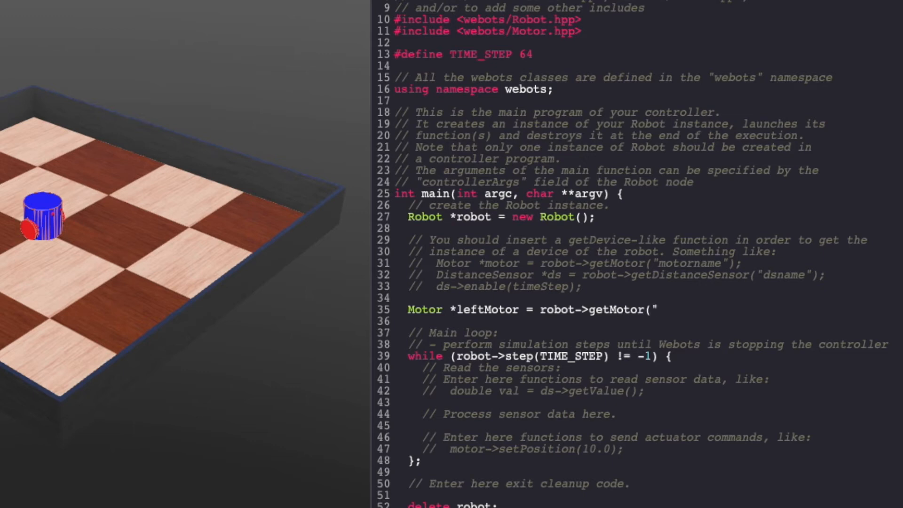
type("motor")
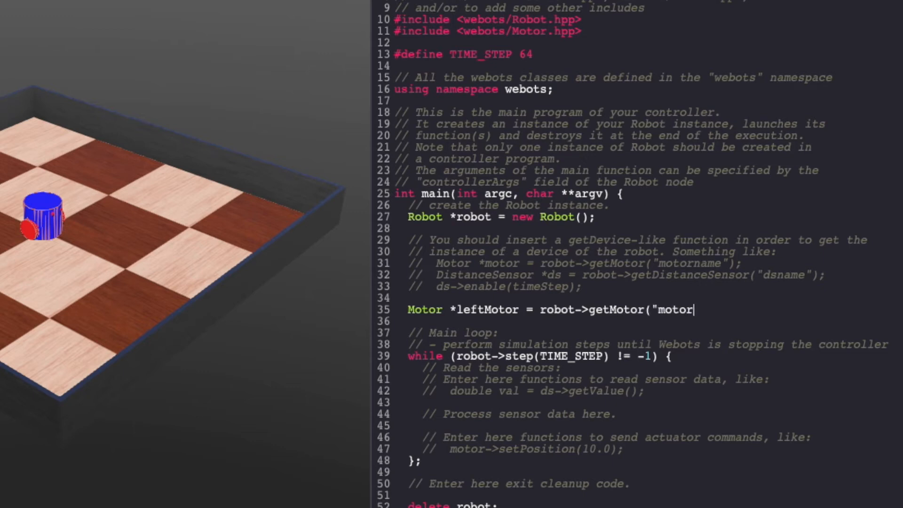
type("_1\");")
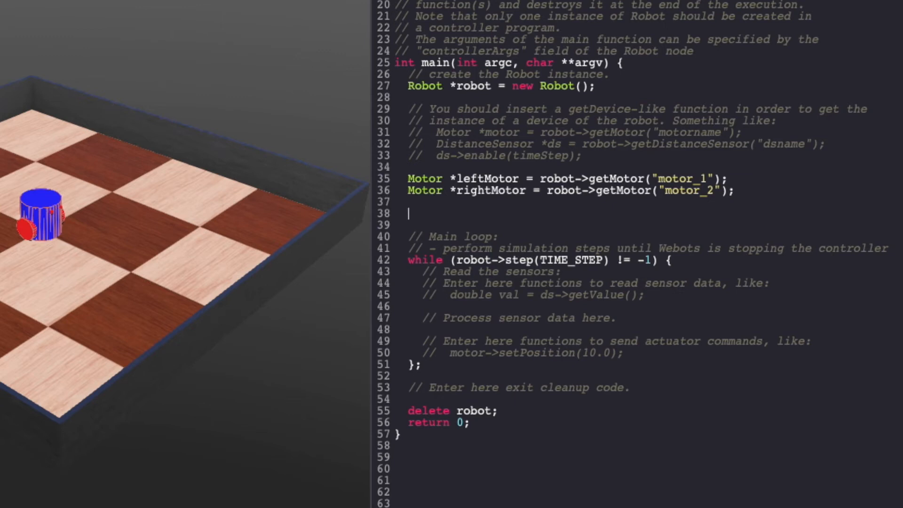
Step: Set the left motor's position to infinity with setPosition(INFINITY)
type("leftM")
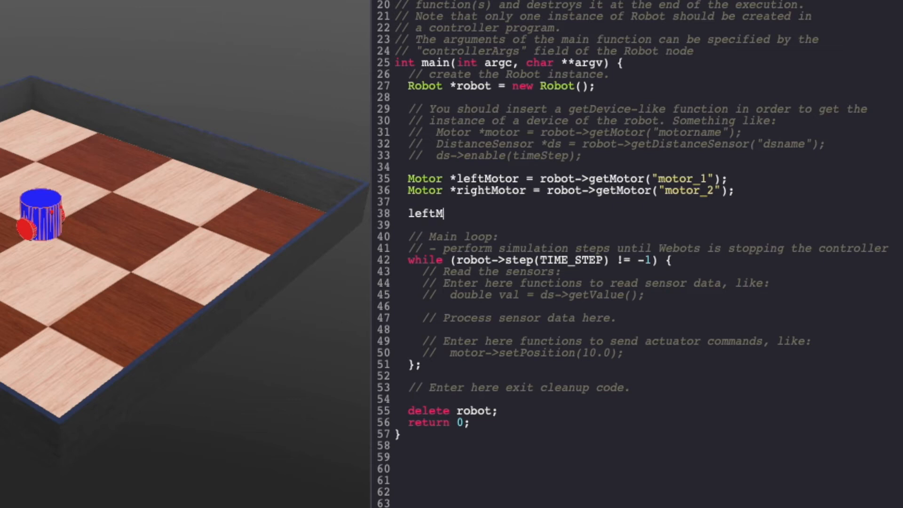
type("otor")
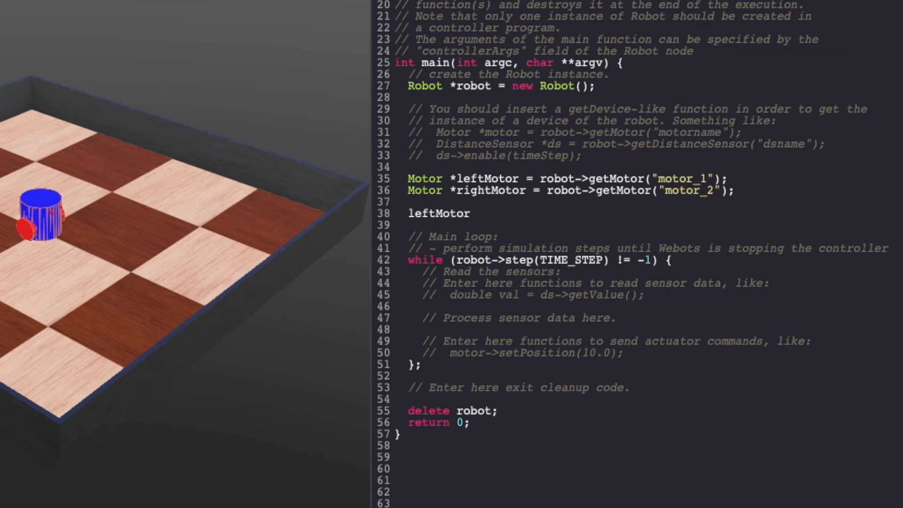
type("->")
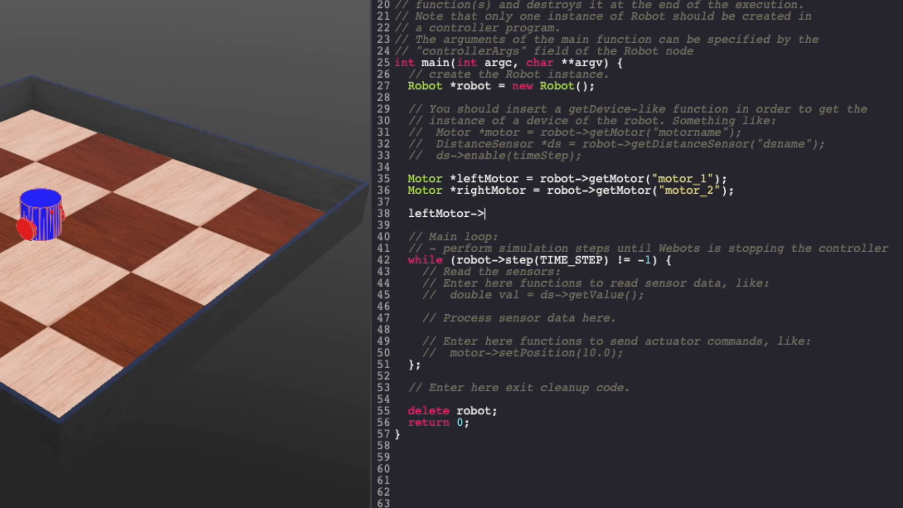
type("set{")
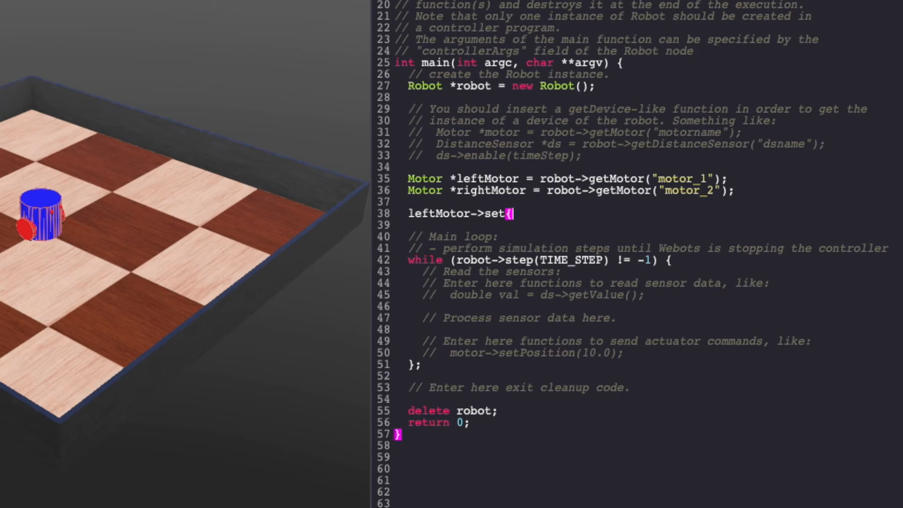
type("Position")
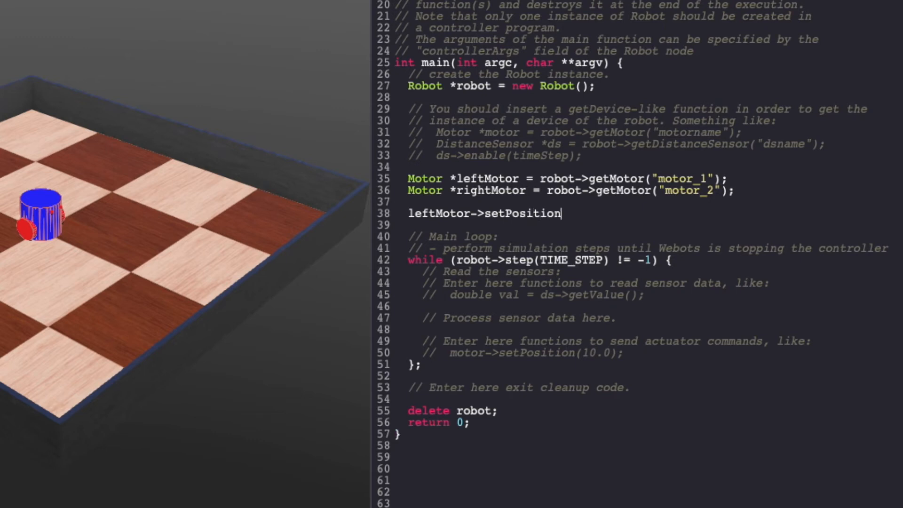
type("(INFINITY);")
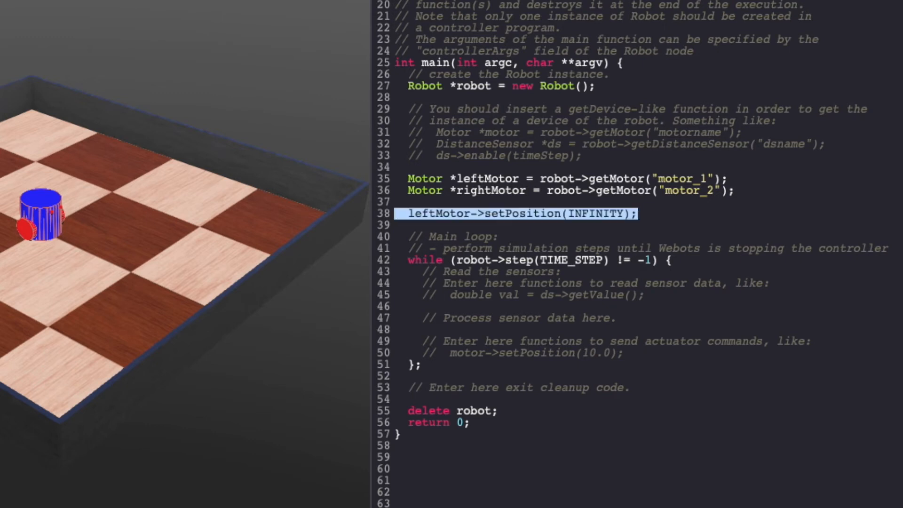
Step: Add 'leftMotor->setVelocity(0.0);' and duplicate it for the right motor
left_click(633, 213)
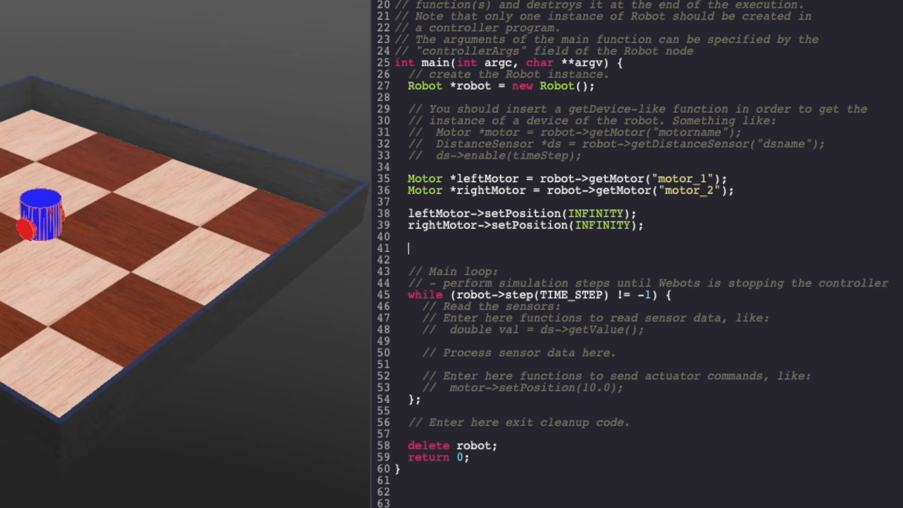
type("leftMto")
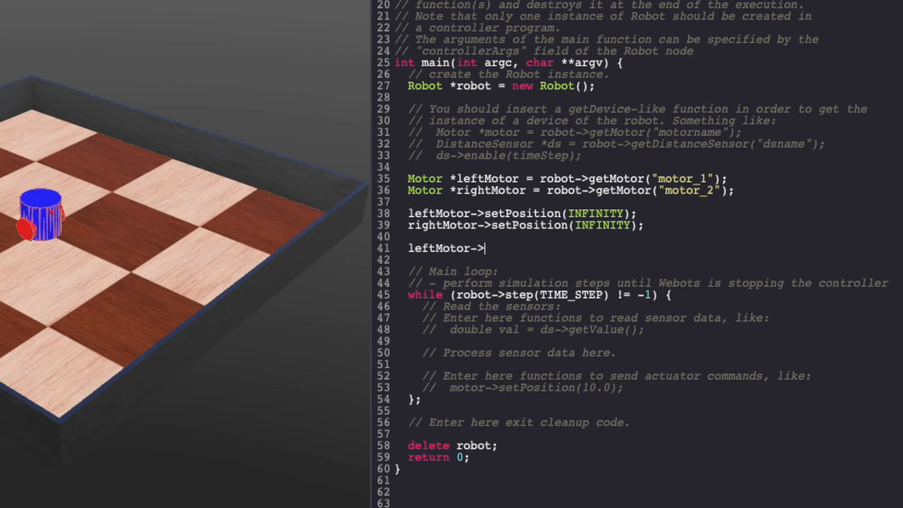
type("setV")
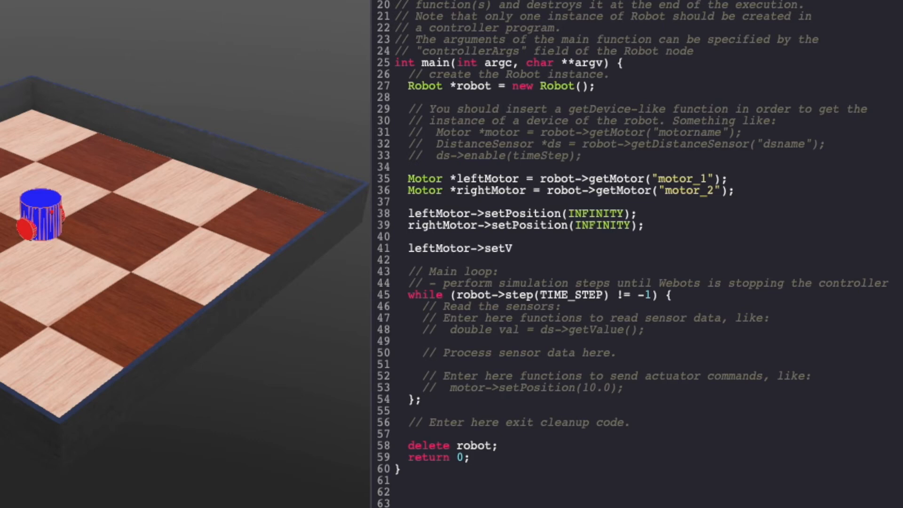
type("elocit")
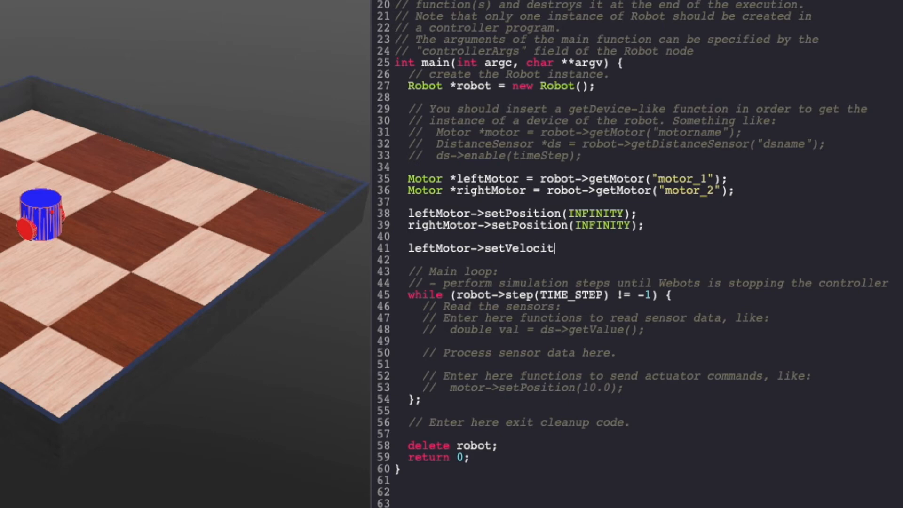
type("y(0.0")
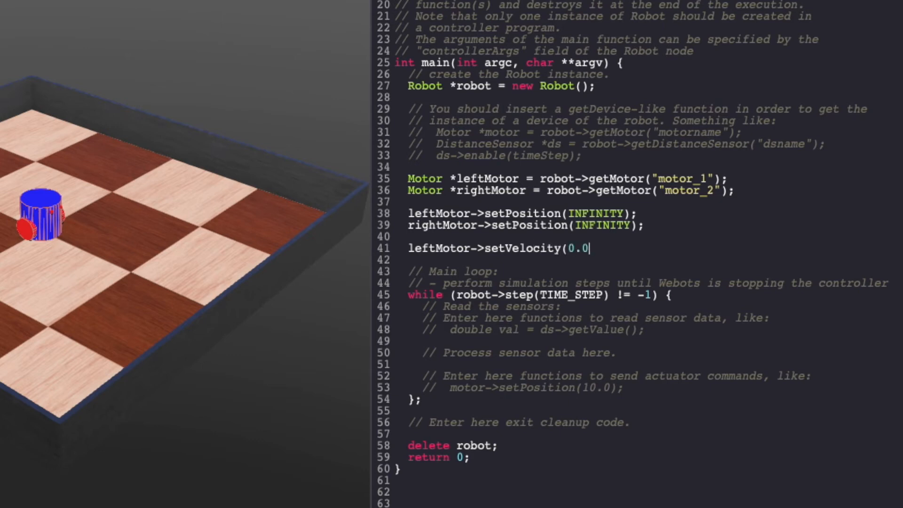
type(");")
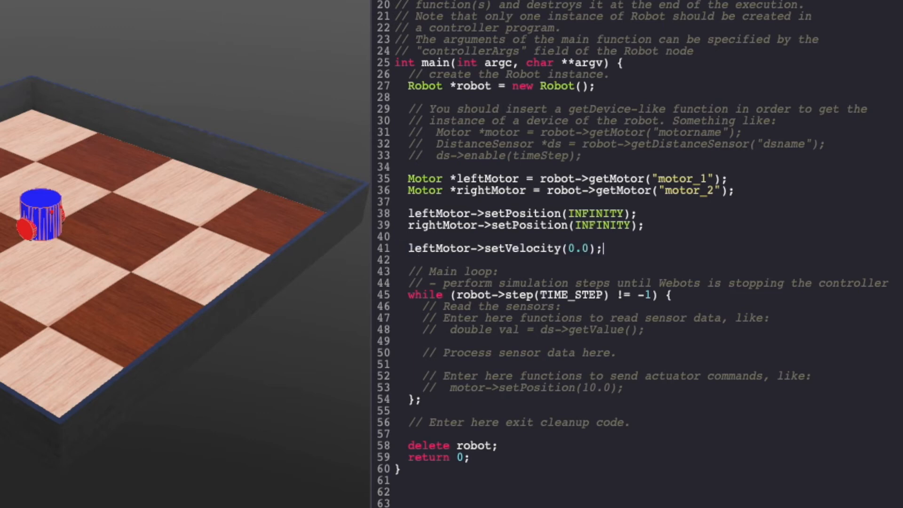
type("leftMotor->setVelocity(0.0);")
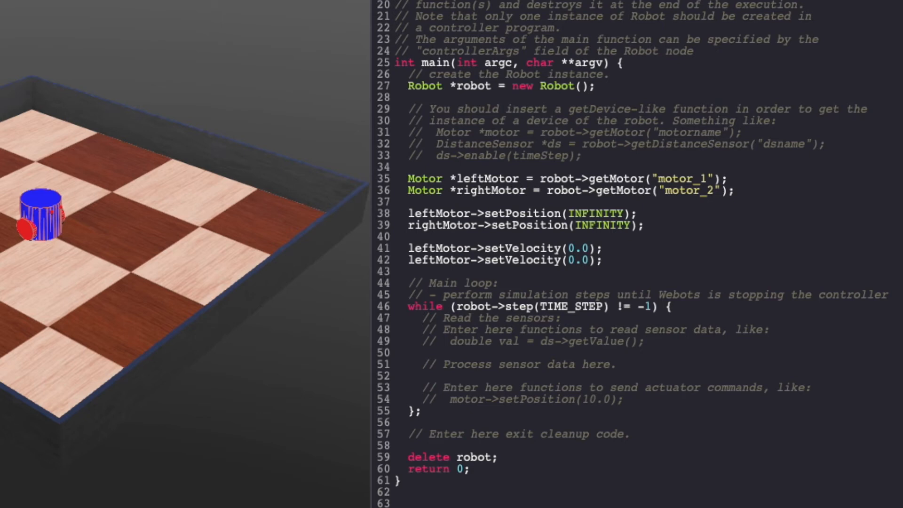
left_click(409, 260)
type("righ")
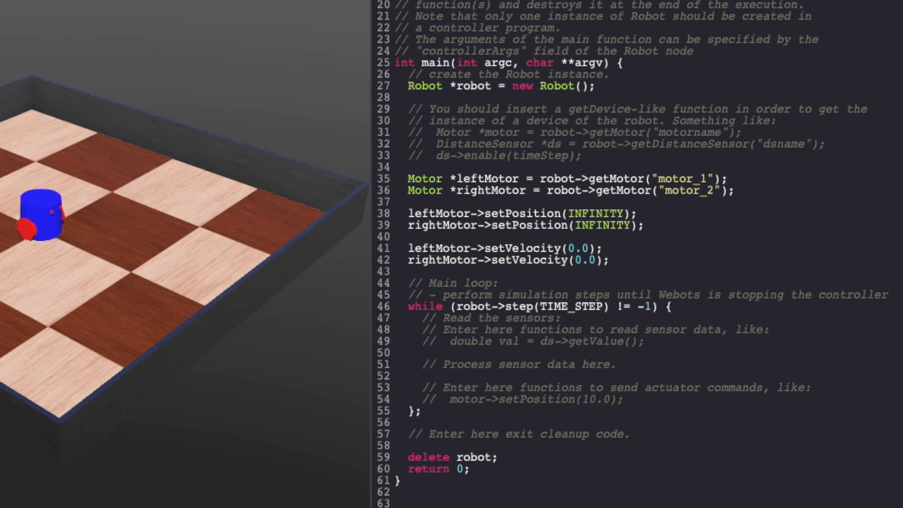
Step: Add '#define MAX_SPEED' below the TIME_STEP define
key("Enter")
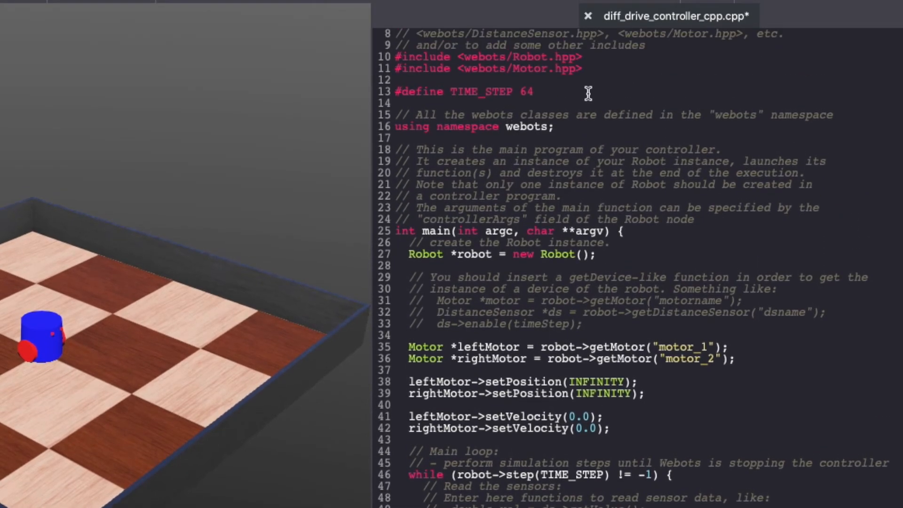
type("#")
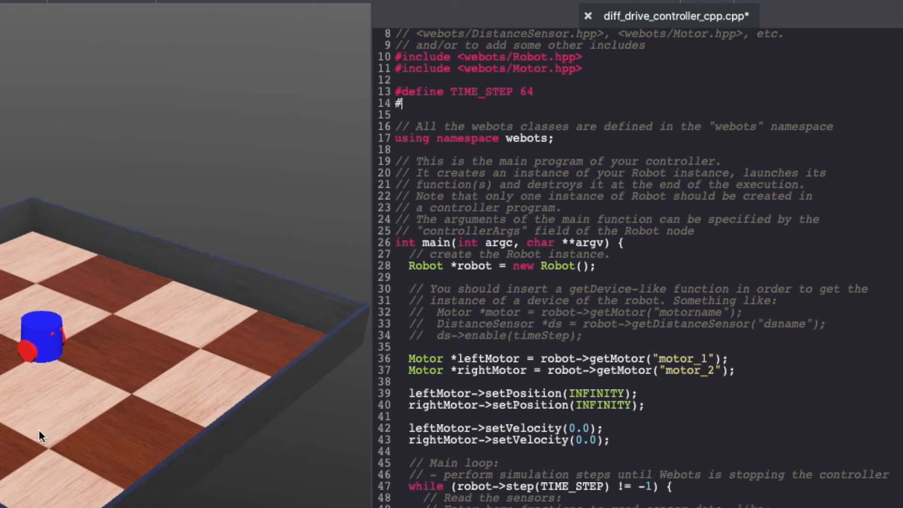
type("define M")
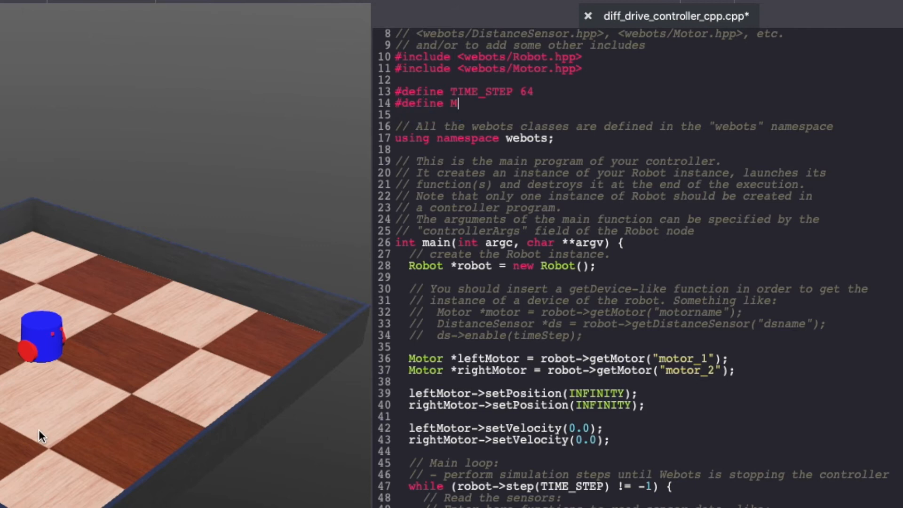
type("AX_SPEED")
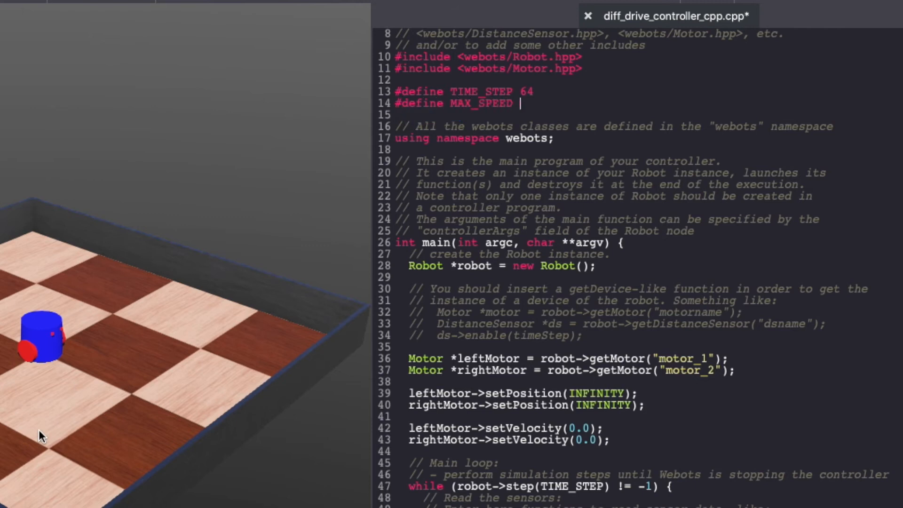
scroll("down", 3)
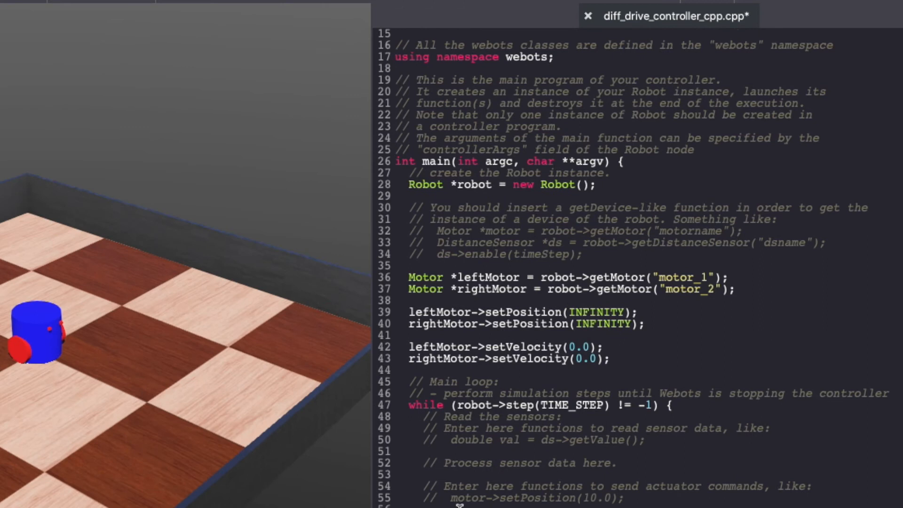
scroll("down", 3)
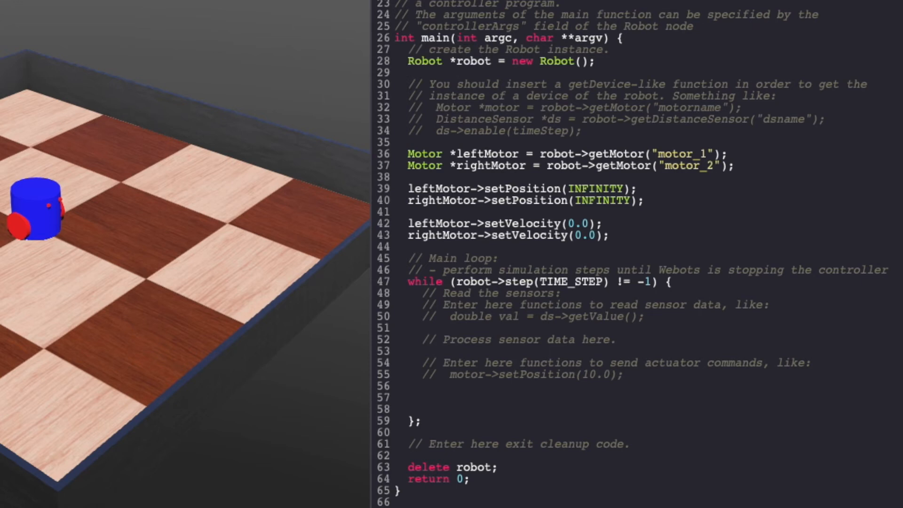
Step: Set the left and right motor velocities to MAX_SPEED inside the while loop
type("motor")
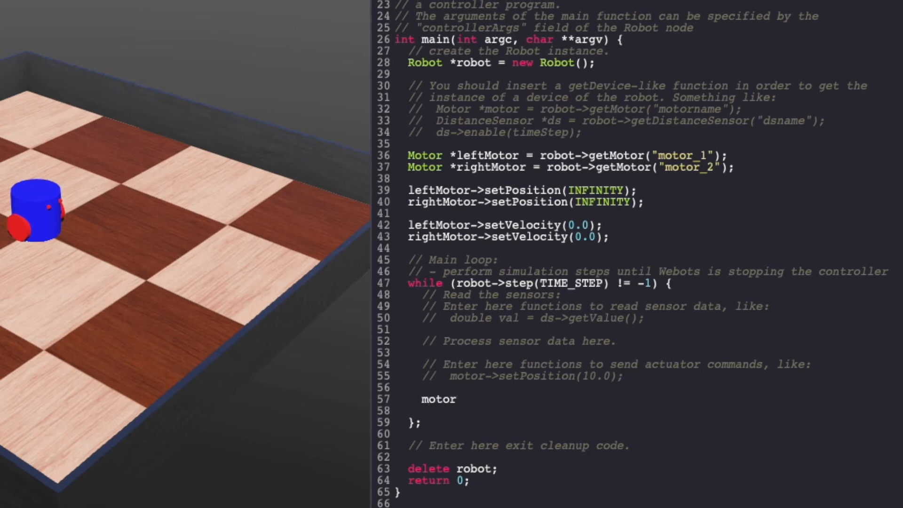
type("->set")
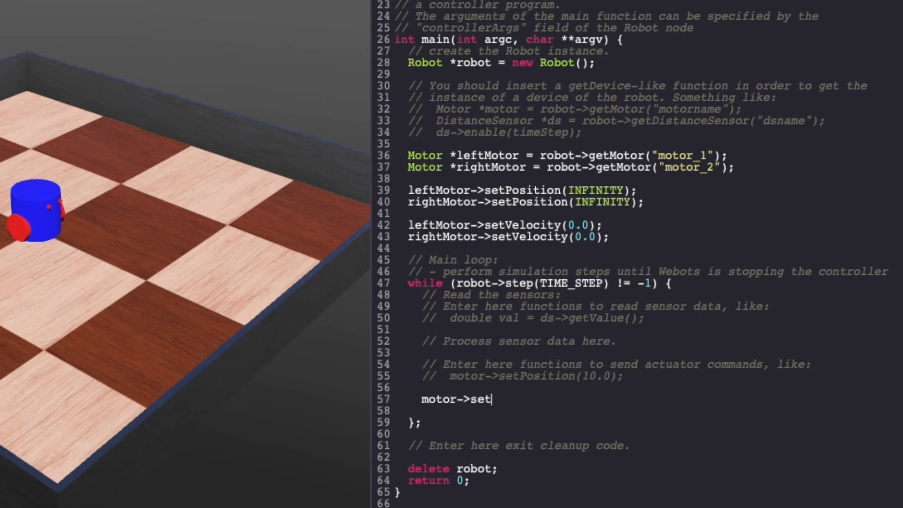
type("Veloc")
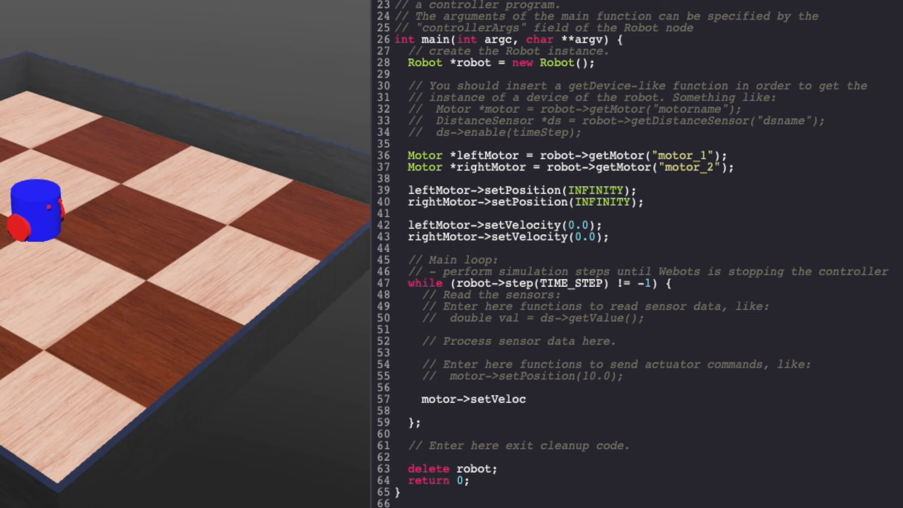
type("ity(")
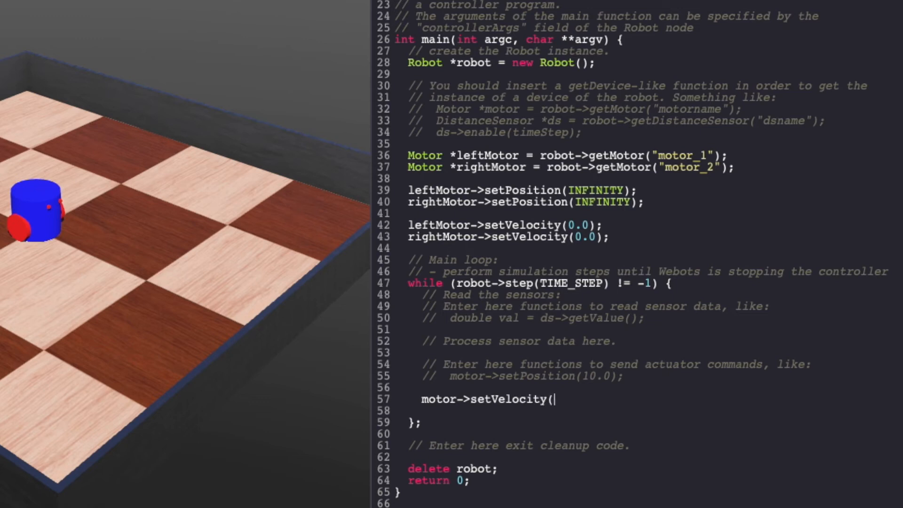
type("MAX_SPEED")
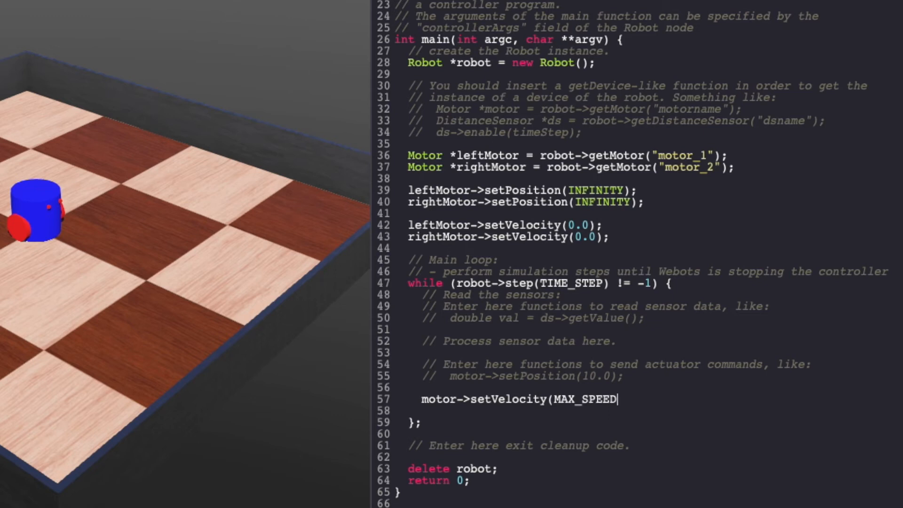
type(");")
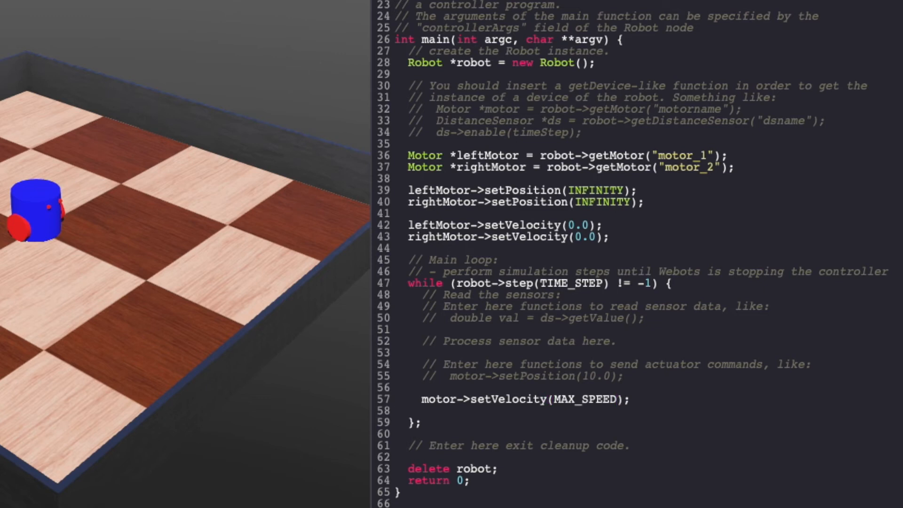
type("leftotor")
type("rightMotor->setVelocity(MAX_SPEED);")
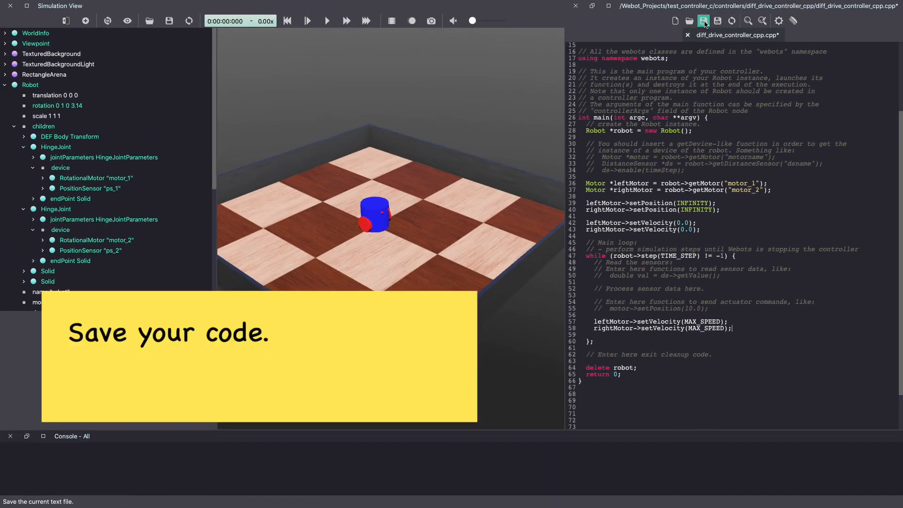
Step: Save the controller source, build the project, and reset the world
left_click(717, 21)
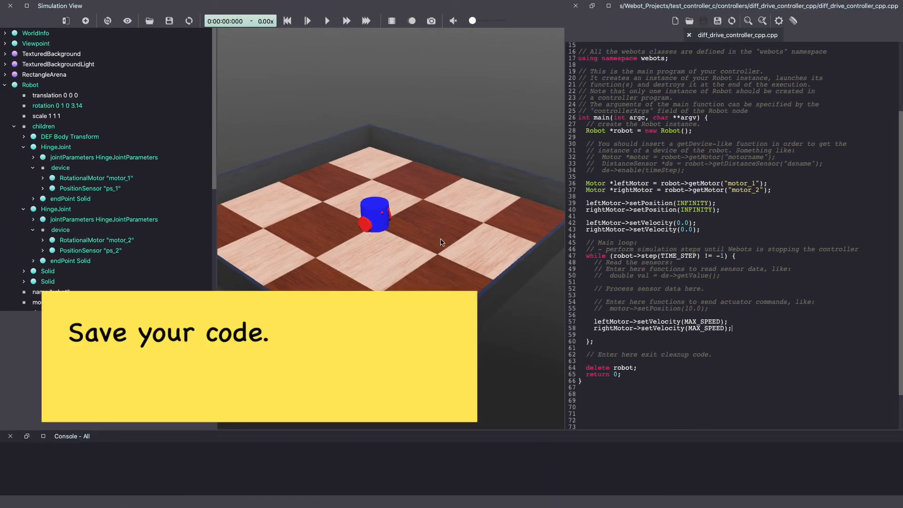
mouse_move(465, 225)
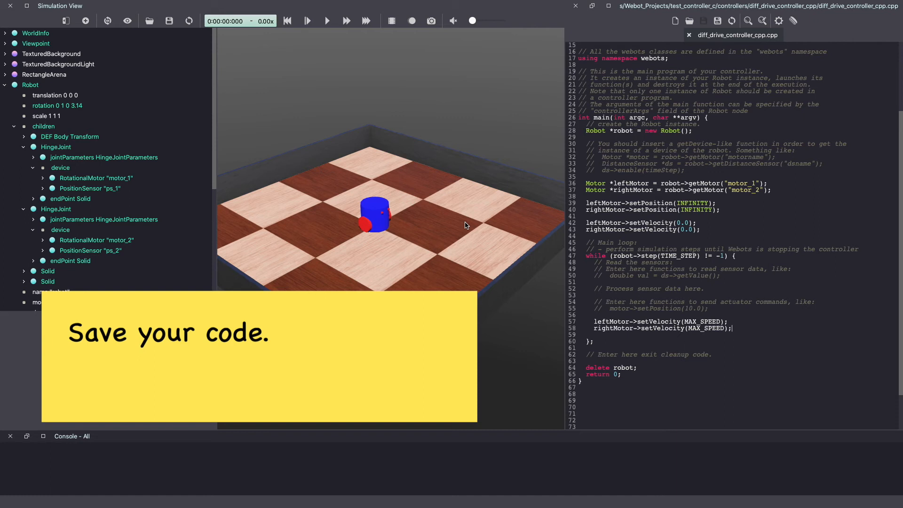
mouse_move(463, 233)
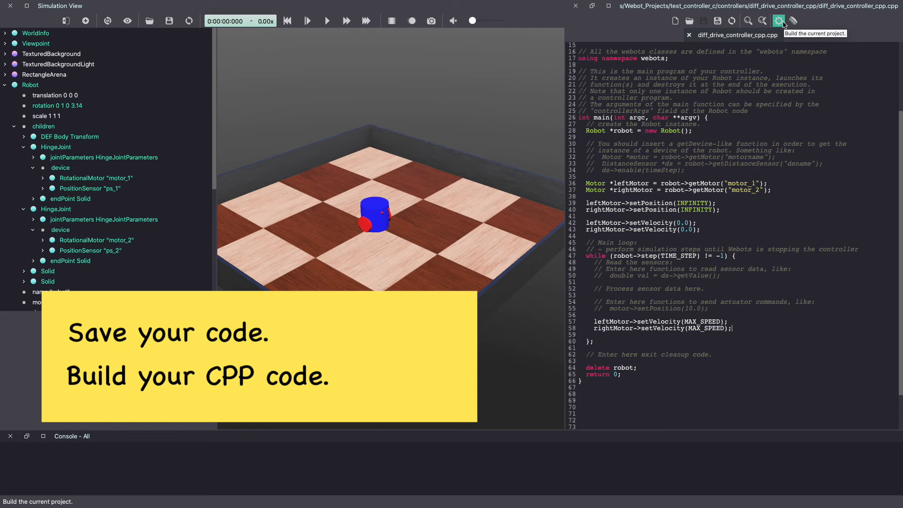
left_click(778, 21)
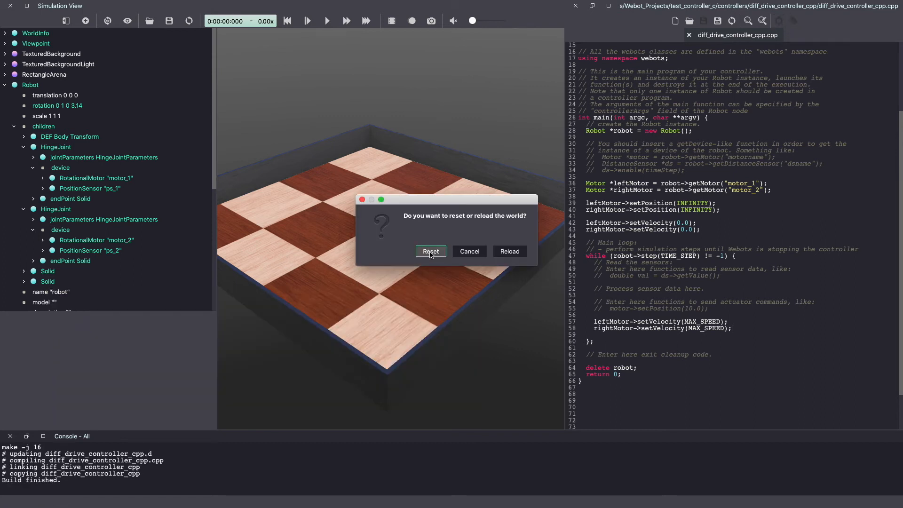
left_click(430, 251)
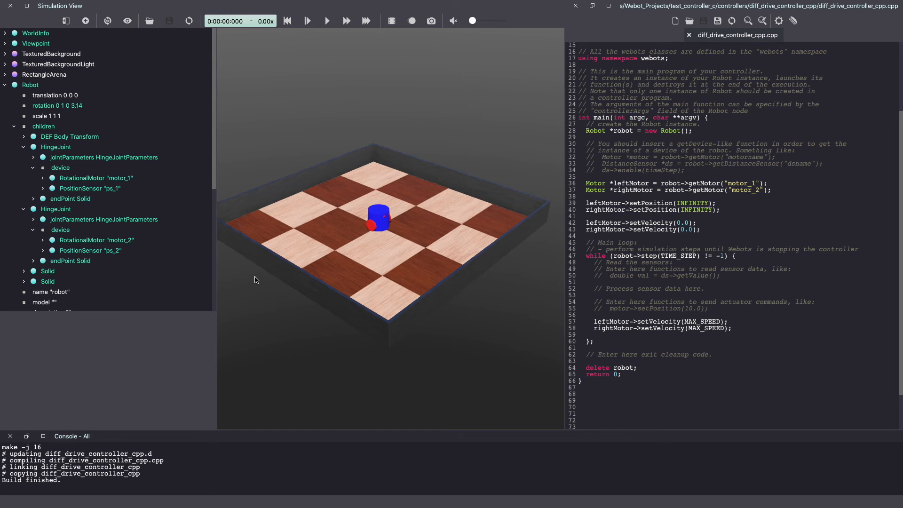
mouse_move(47, 271)
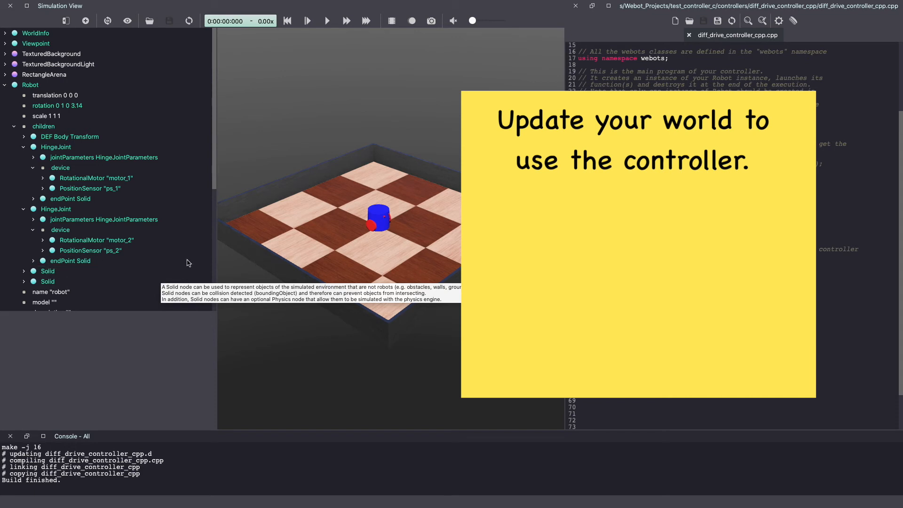
Step: Set the robot's controller field to diff_drive_controller_cpp and save the world
left_click(30, 85)
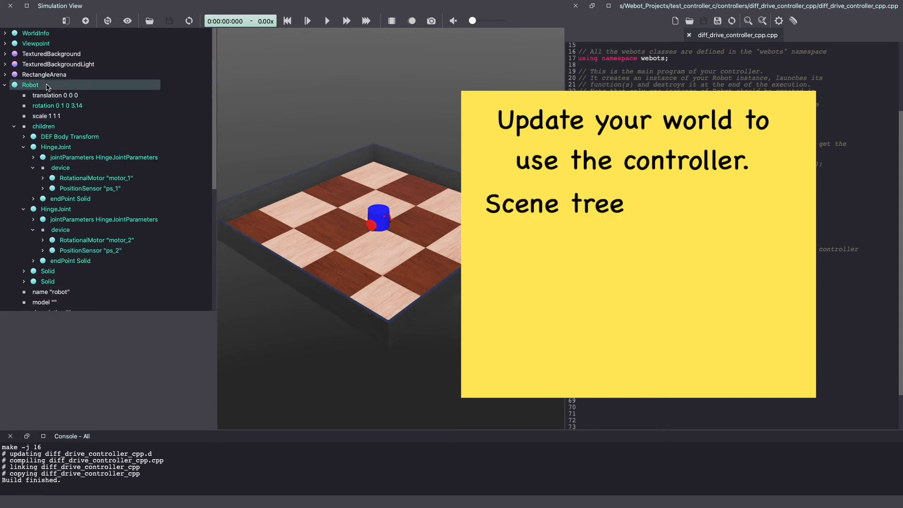
left_click(31, 84)
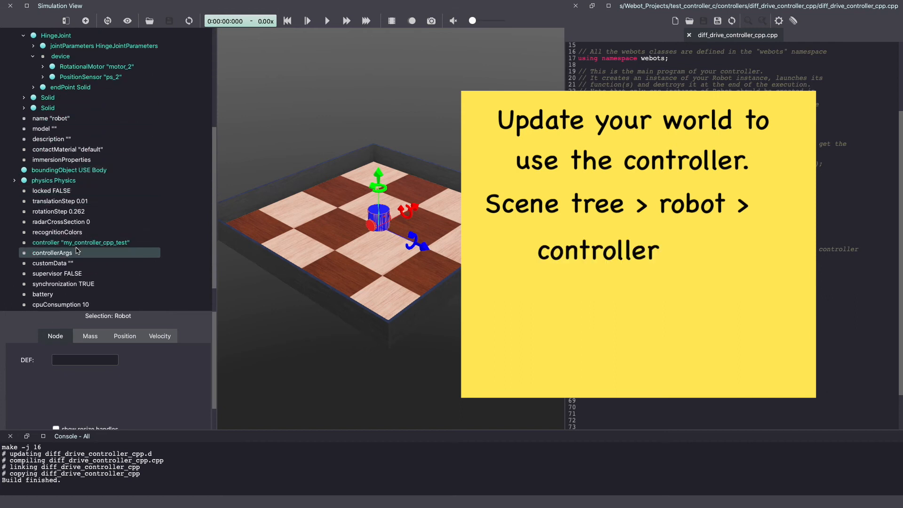
left_click(81, 242)
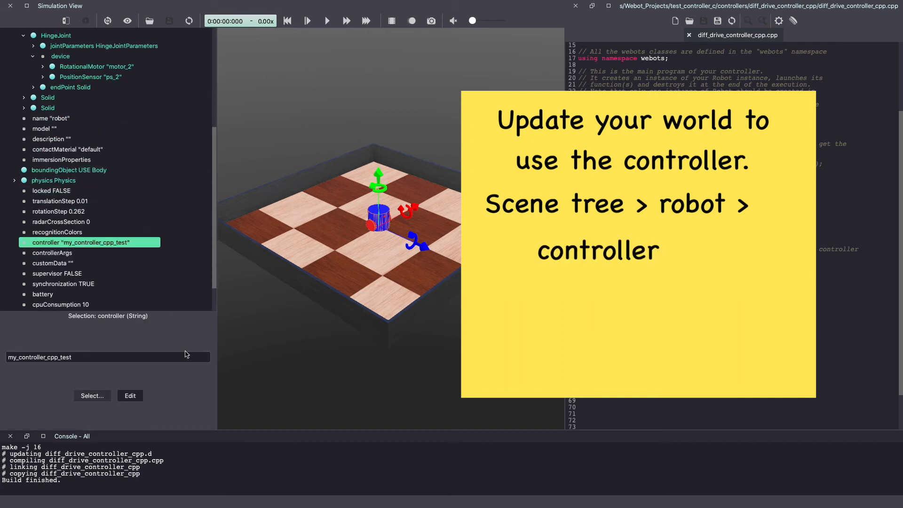
left_click(92, 395)
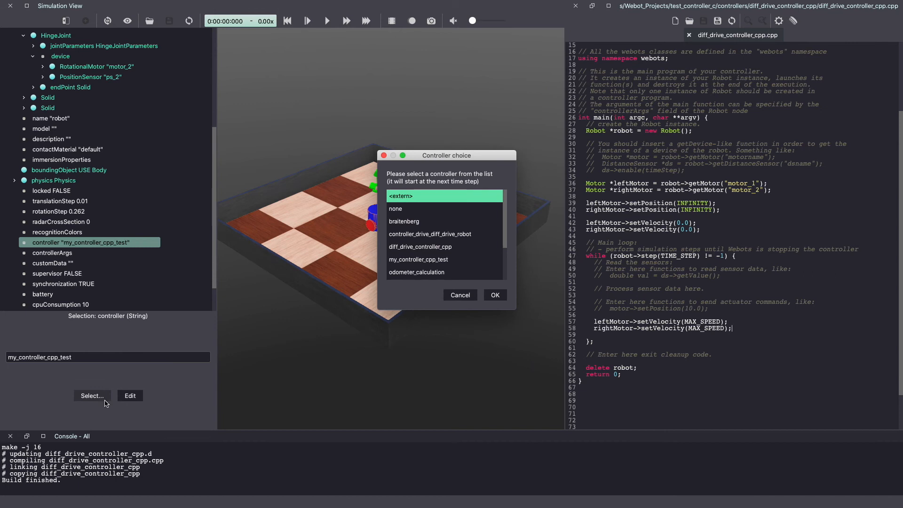
left_click(420, 246)
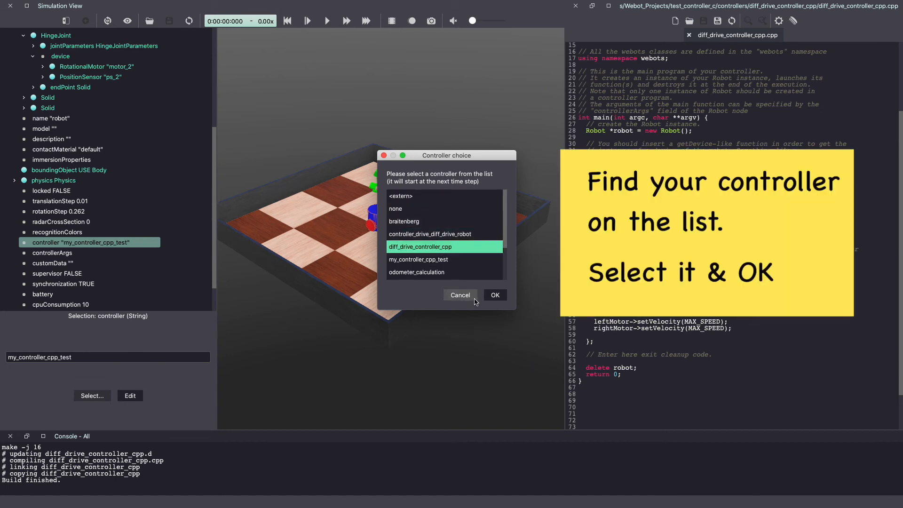
left_click(494, 294)
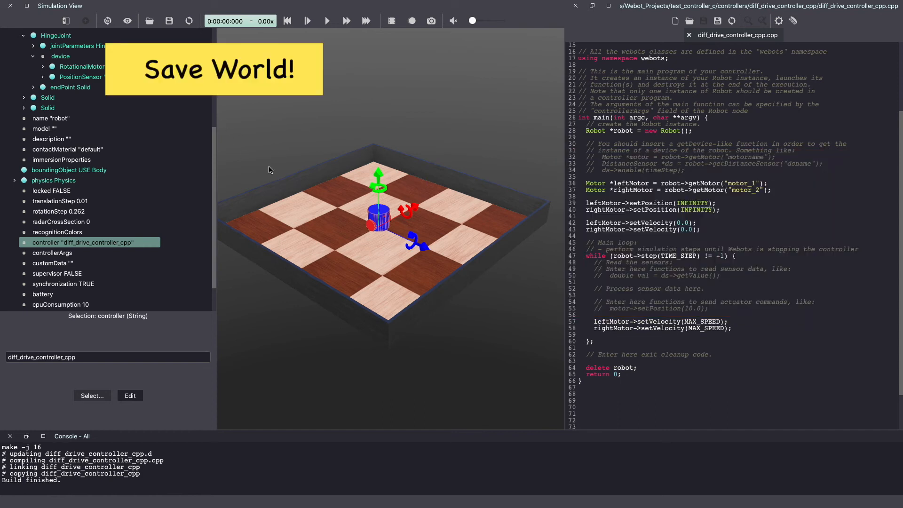
mouse_move(169, 21)
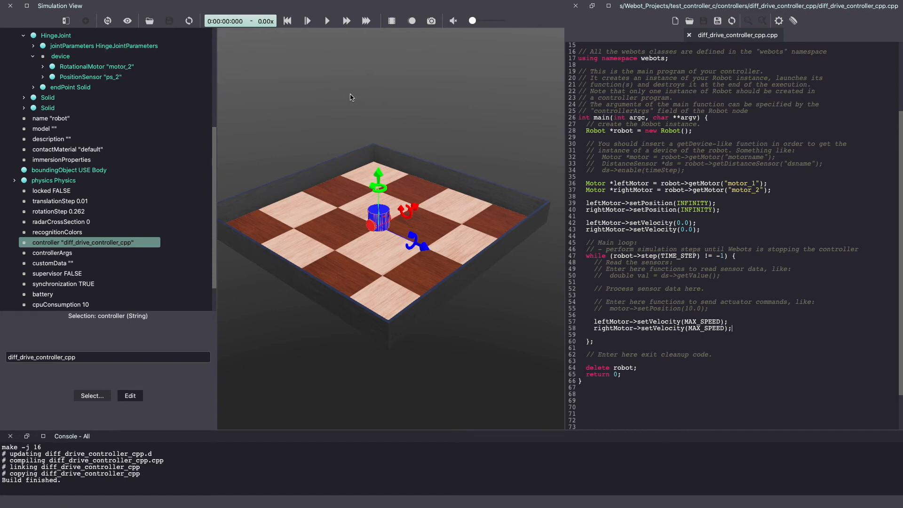
Step: Run the simulation, restart after the controller crash, and pause after the robot drives forward
left_click(326, 21)
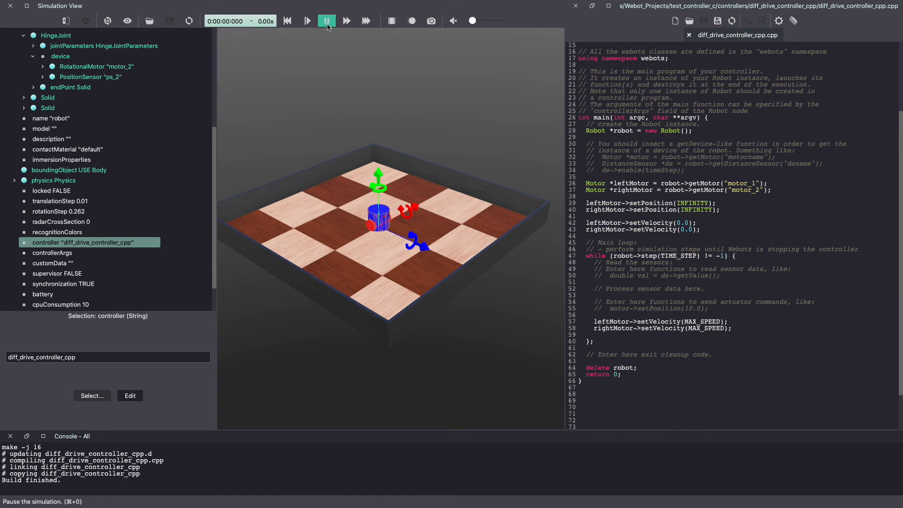
left_click(326, 20)
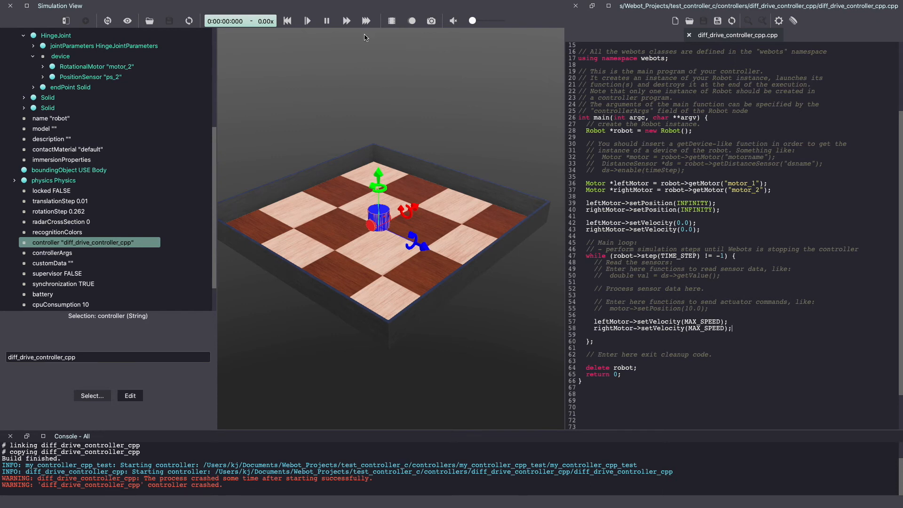
mouse_move(287, 21)
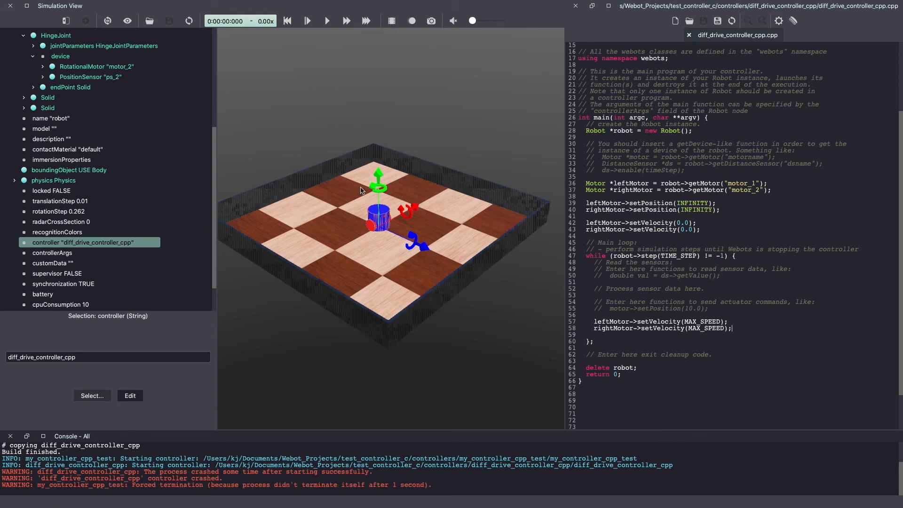
left_click(326, 21)
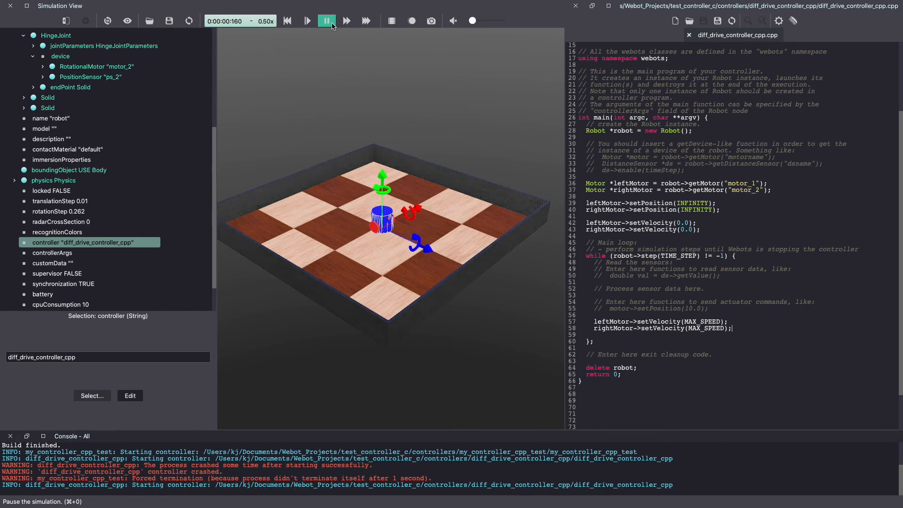
left_click(326, 21)
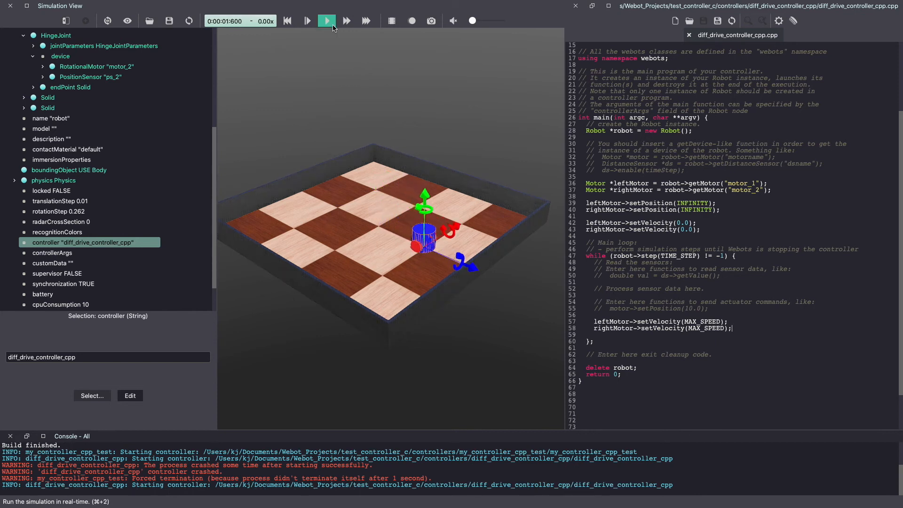
left_click(326, 21)
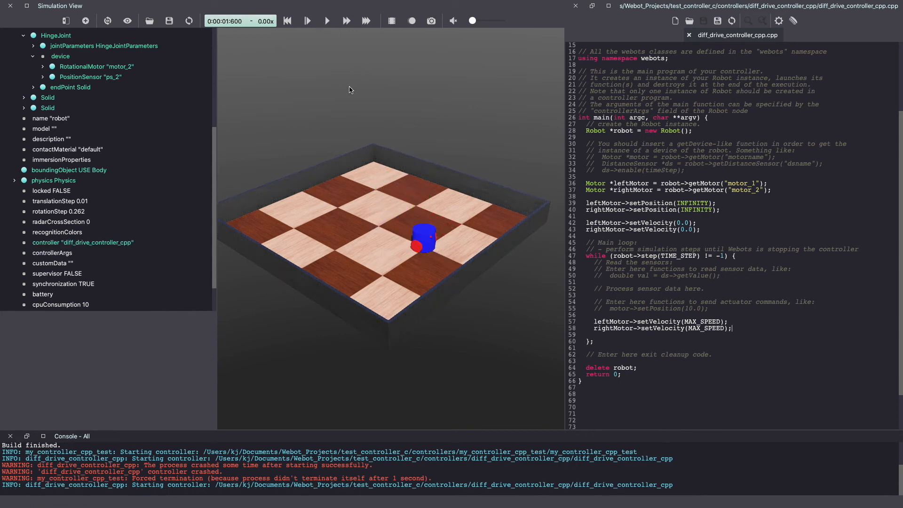
left_click(325, 21)
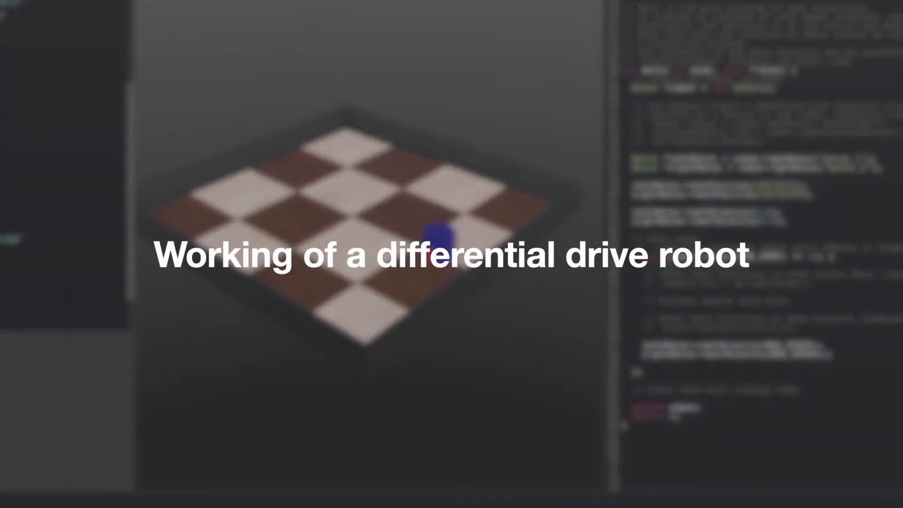
Step: Toggle the simulation run control in the toolbar
left_click(326, 21)
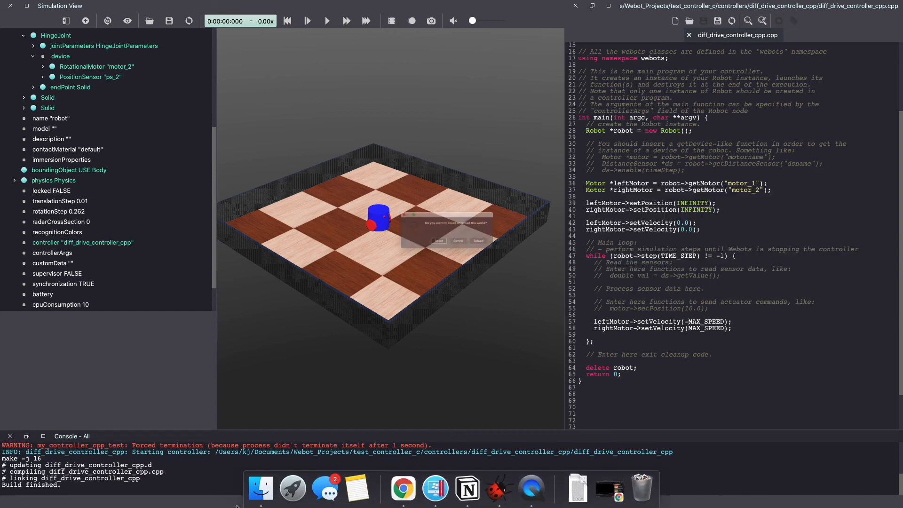
Step: Dismiss the confirmation prompt and run the simulation with the reversed left motor
left_click(438, 241)
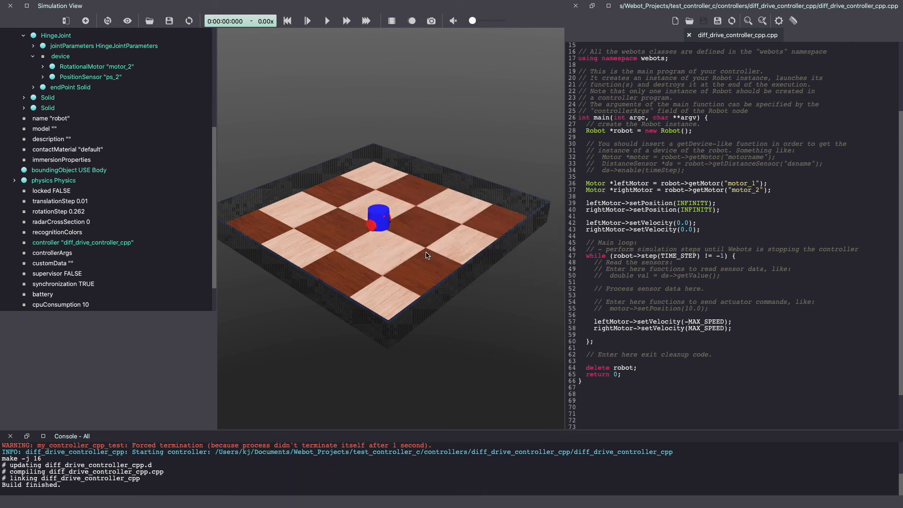
left_click(326, 20)
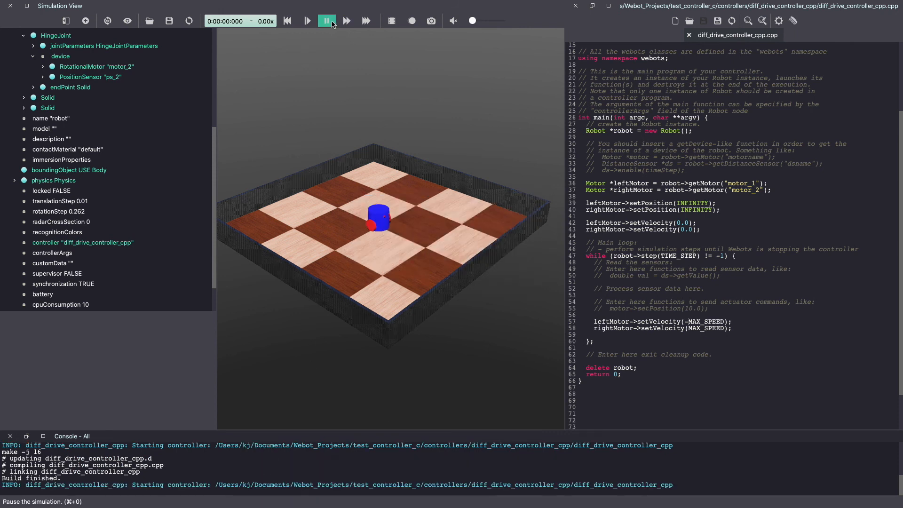
left_click(326, 20)
type("-")
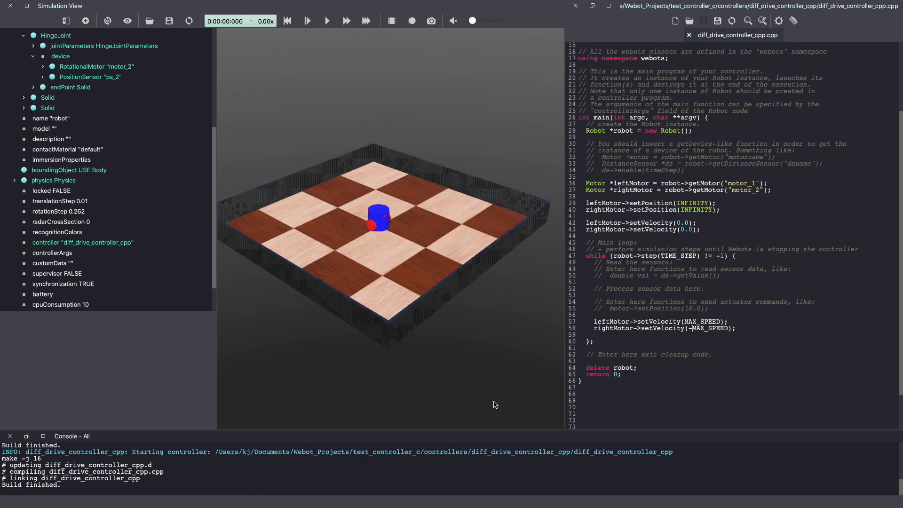
mouse_move(262, 119)
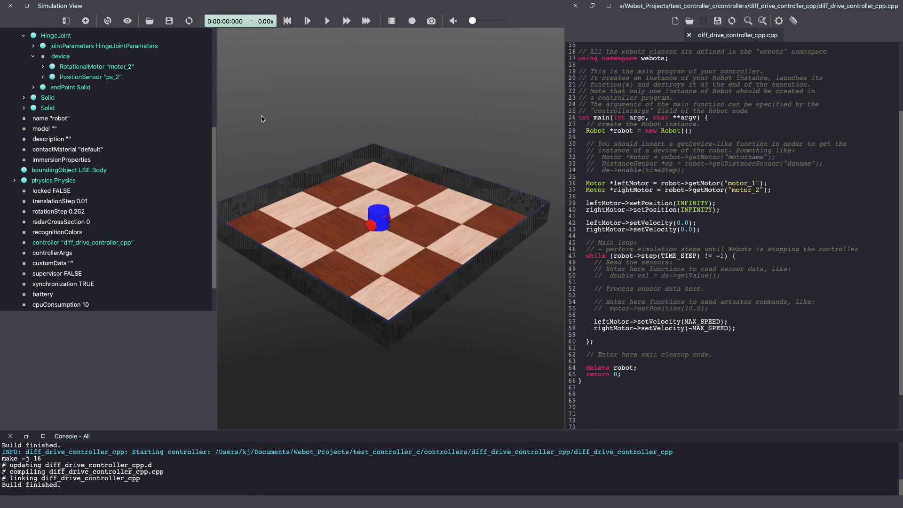
left_click(326, 20)
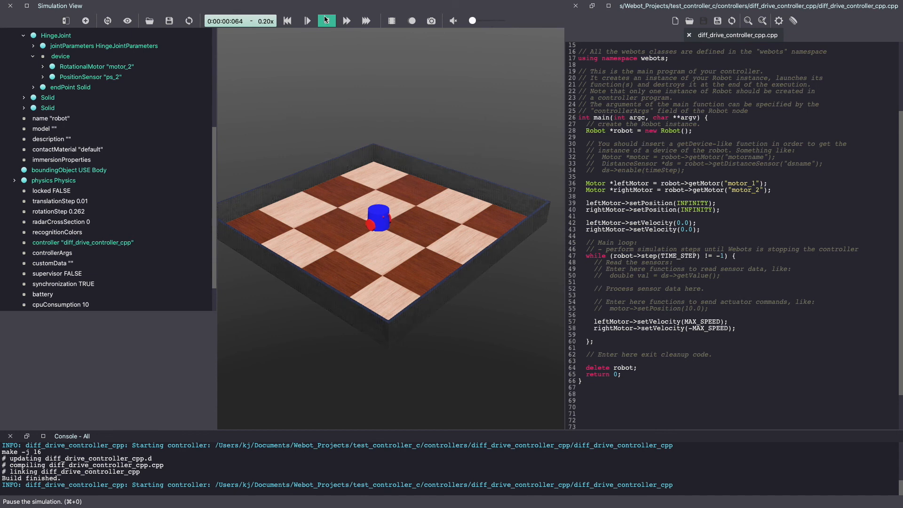
left_click(307, 21)
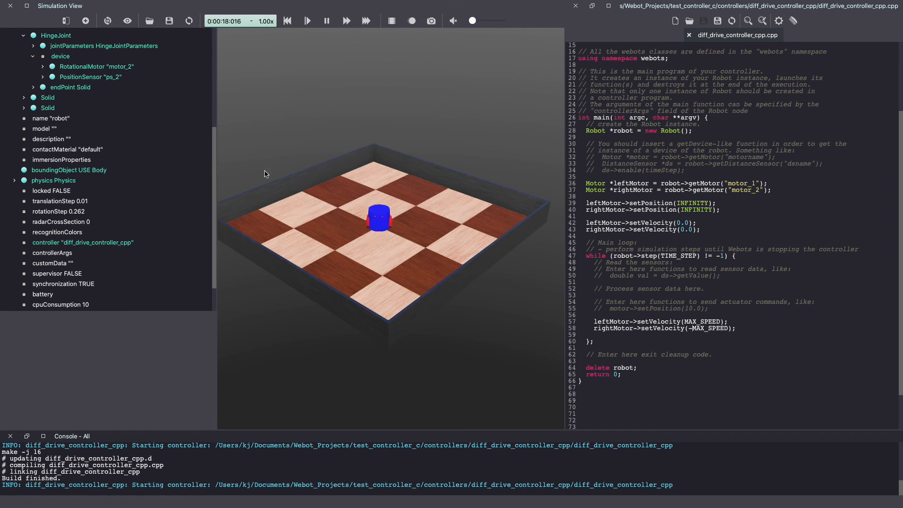
left_click(287, 21)
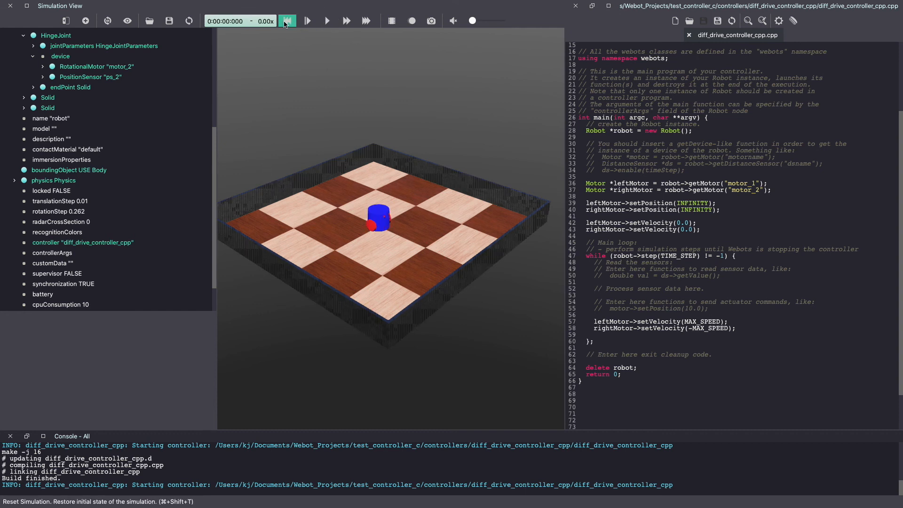
left_click(286, 21)
type("0.5 * ")
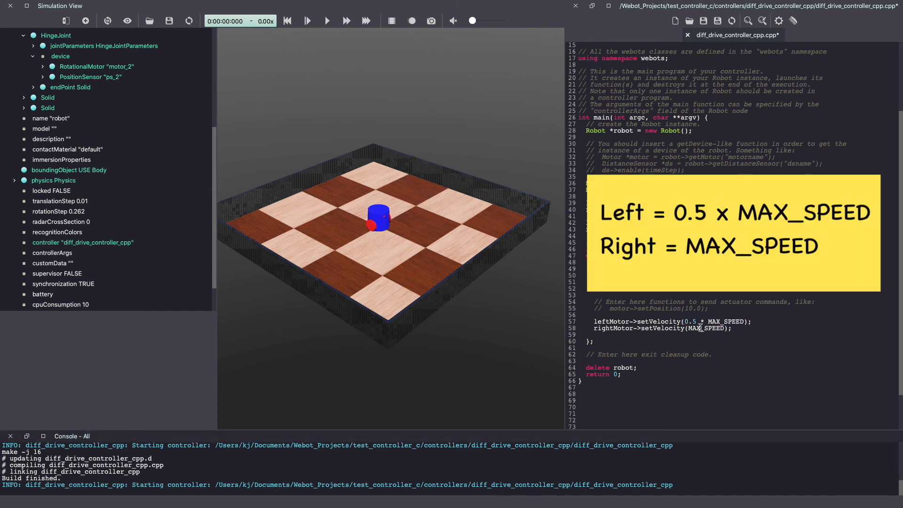
Step: Select the right motor's MAX_SPEED value and run the simulation with the half-speed left motor
double_click(705, 328)
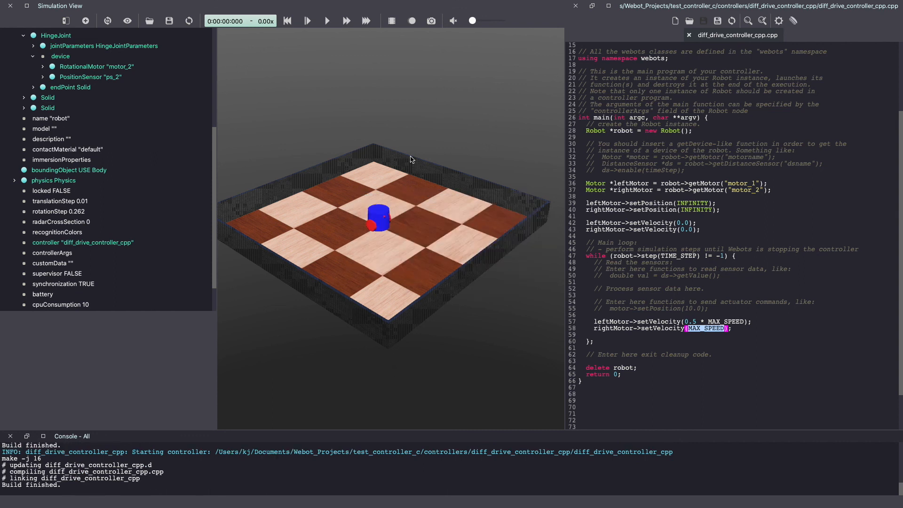
left_click(308, 21)
type("2")
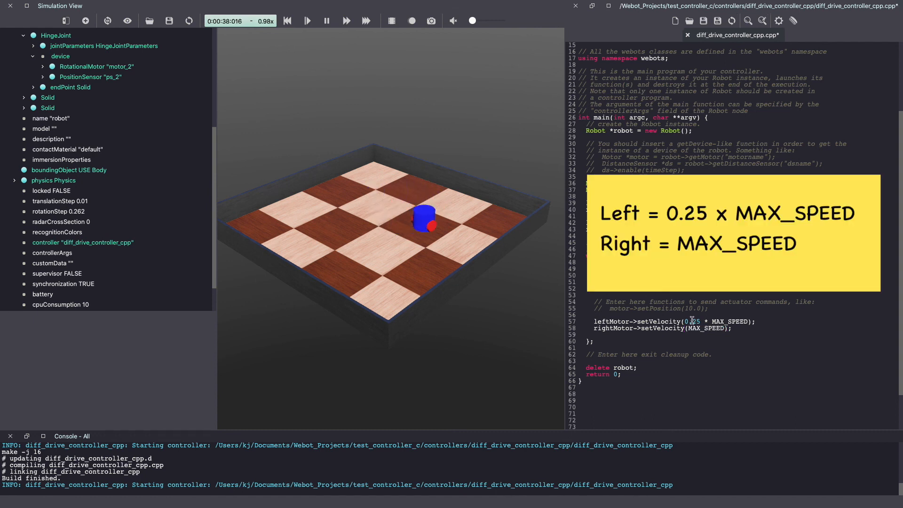
Step: Save and rebuild the 0.25 left-motor controller, reset the simulation, then edit the factor
left_click(779, 21)
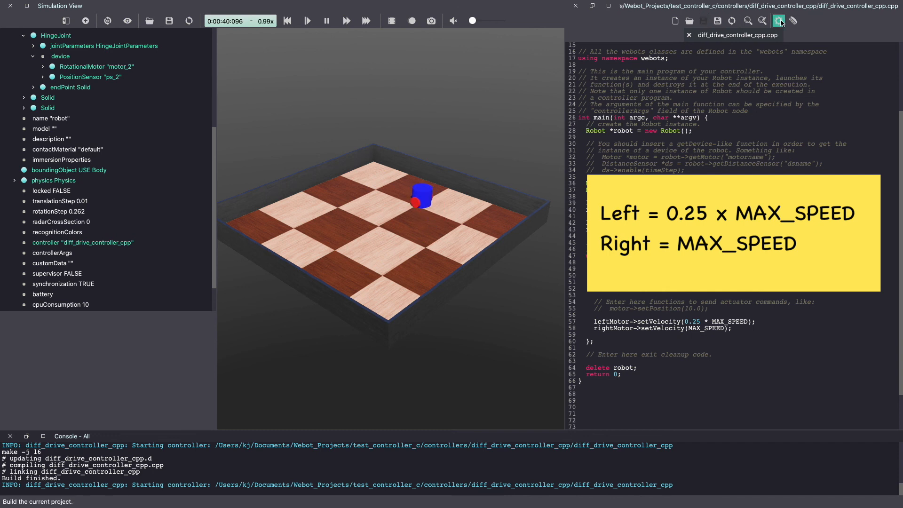
left_click(287, 20)
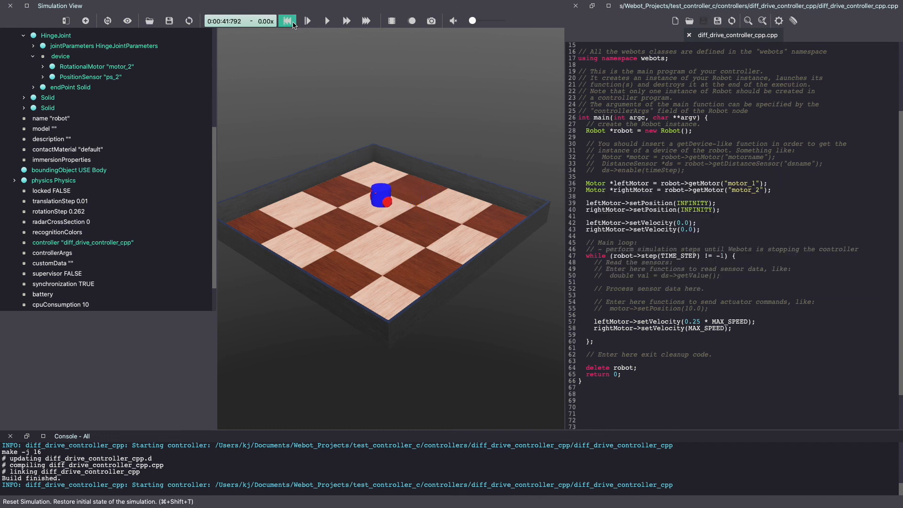
left_click(287, 21)
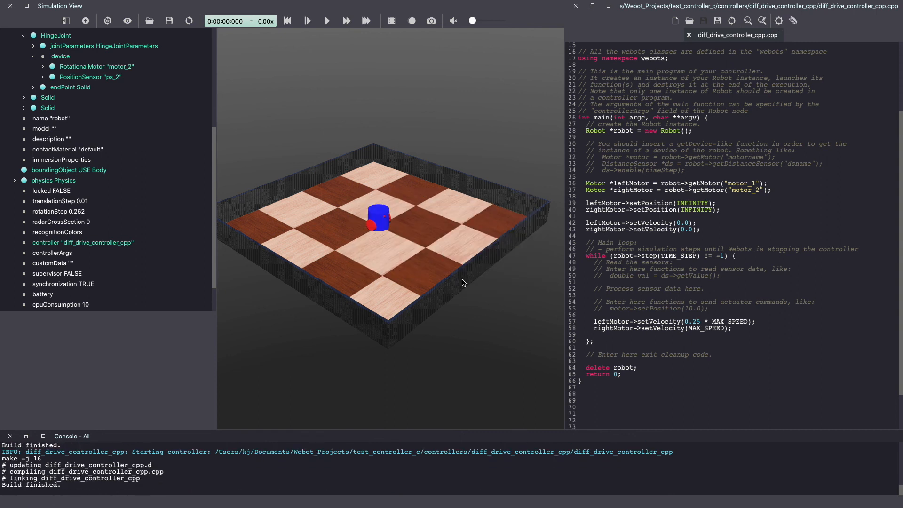
left_click(306, 21)
type("7")
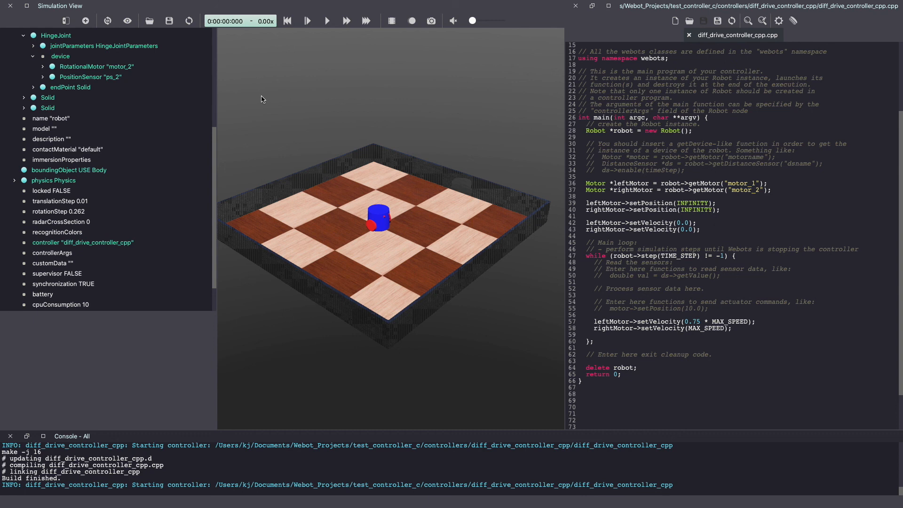
left_click(717, 380)
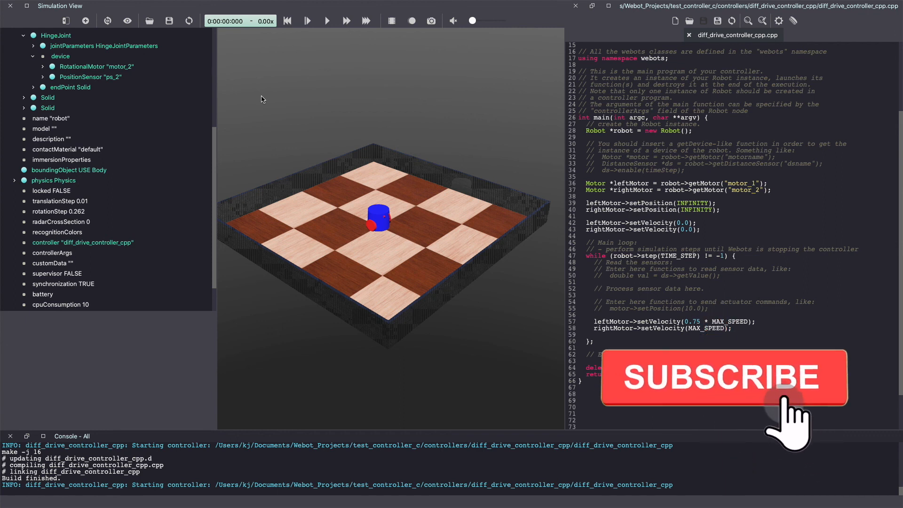
left_click(723, 377)
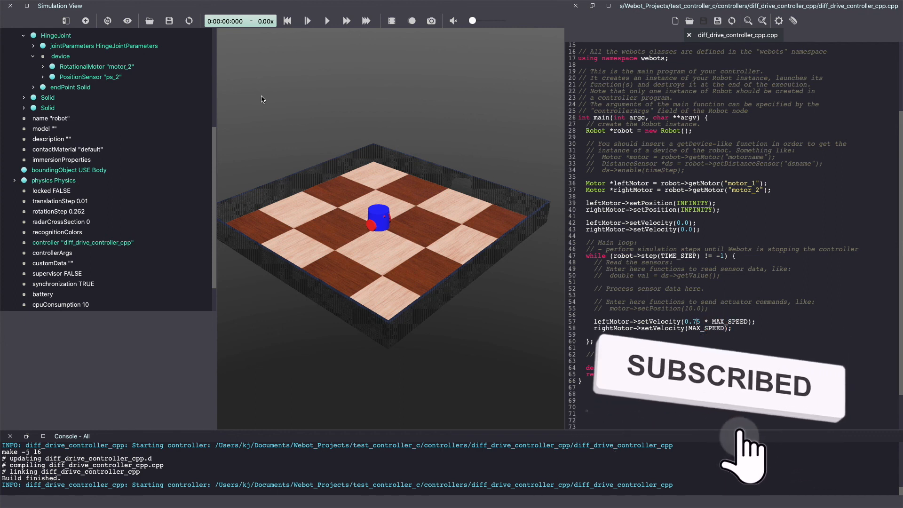